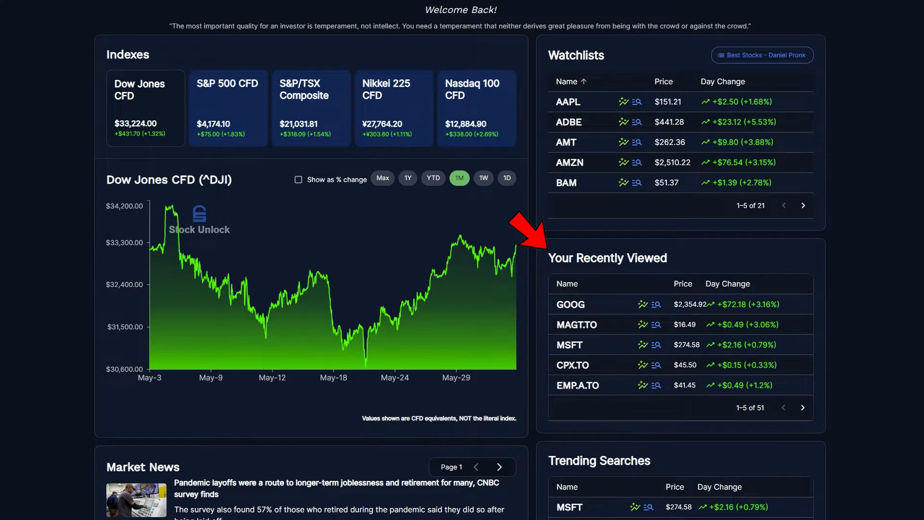
Open the ADBE - Adobe Inc stock page from the Your Recently Viewed table
{"action": "scroll", "scroll_direction": "down", "scroll_amount": 3}
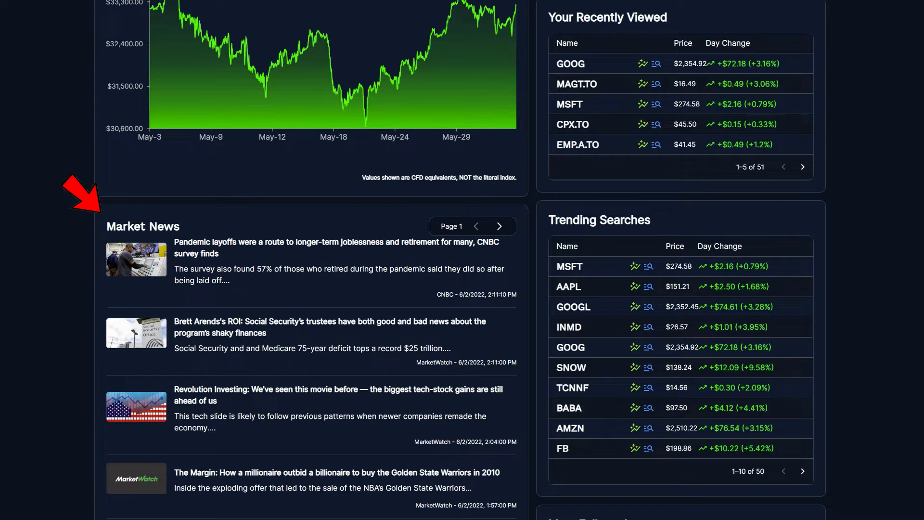
{"action": "scroll", "scroll_direction": "up", "scroll_amount": 3}
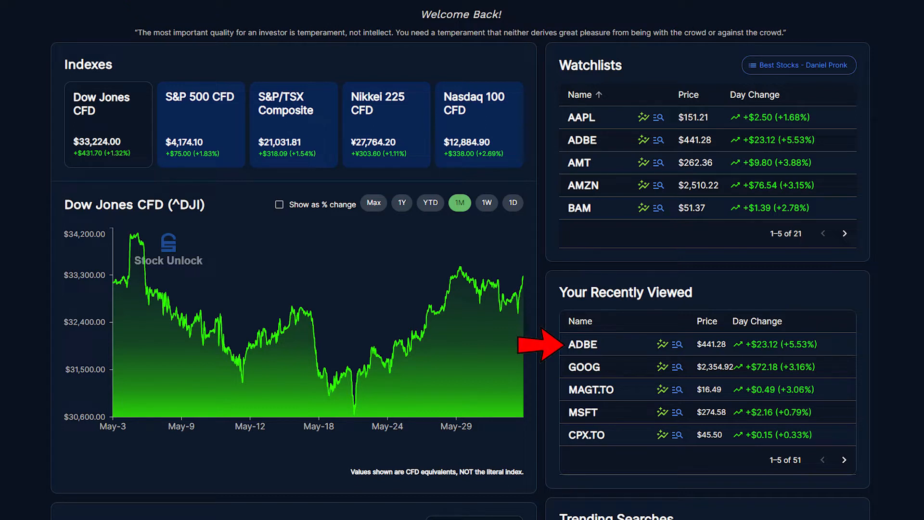
{"action": "left_click", "coordinate": [583, 344]}
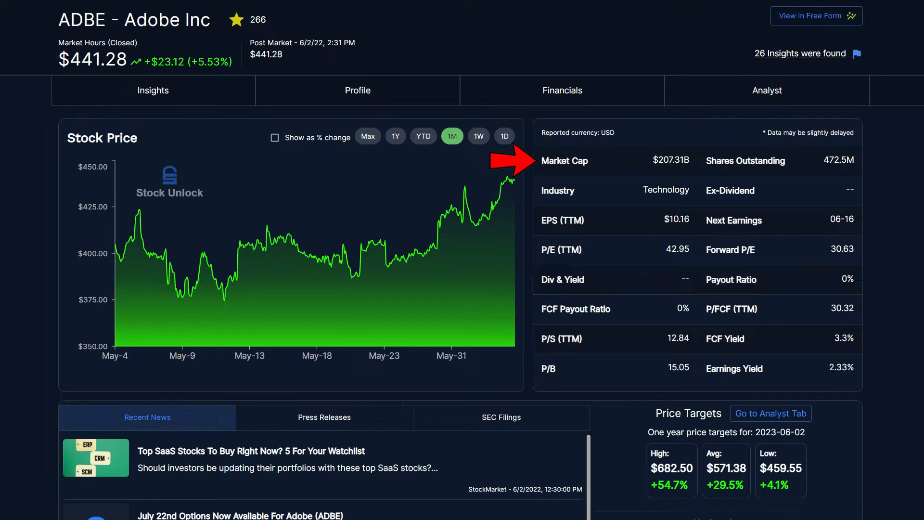
{"action": "mouse_move", "coordinate": [678, 338]}
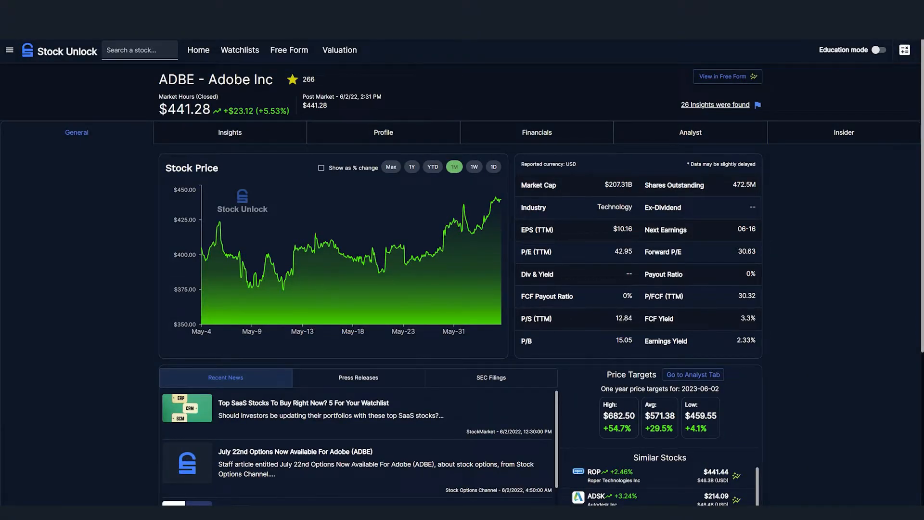
Enable Education mode, read the Market Cap 'How to calculate' explanation and close it
{"action": "left_click", "coordinate": [893, 49]}
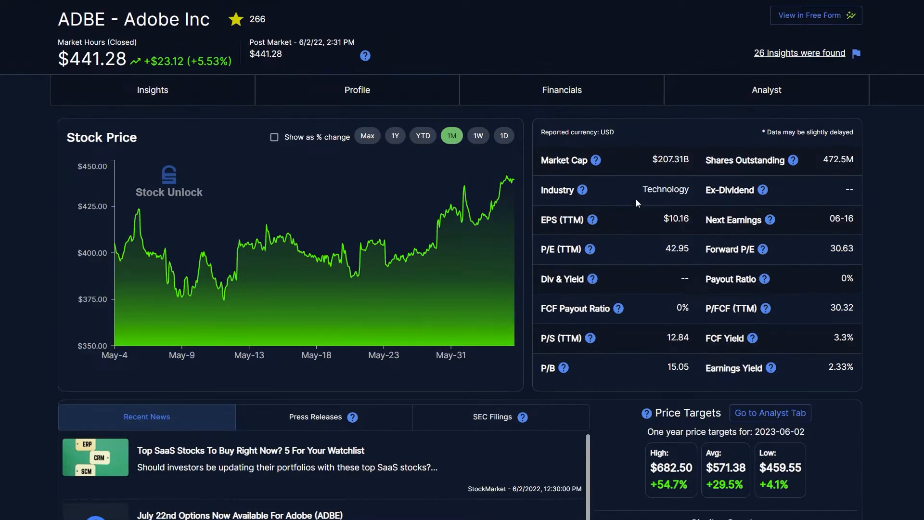
{"action": "mouse_move", "coordinate": [724, 154]}
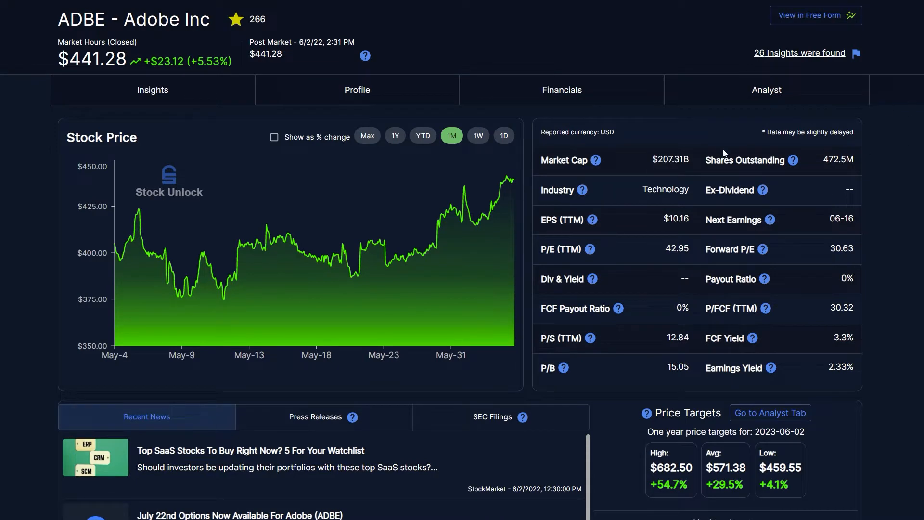
{"action": "left_click", "coordinate": [591, 161]}
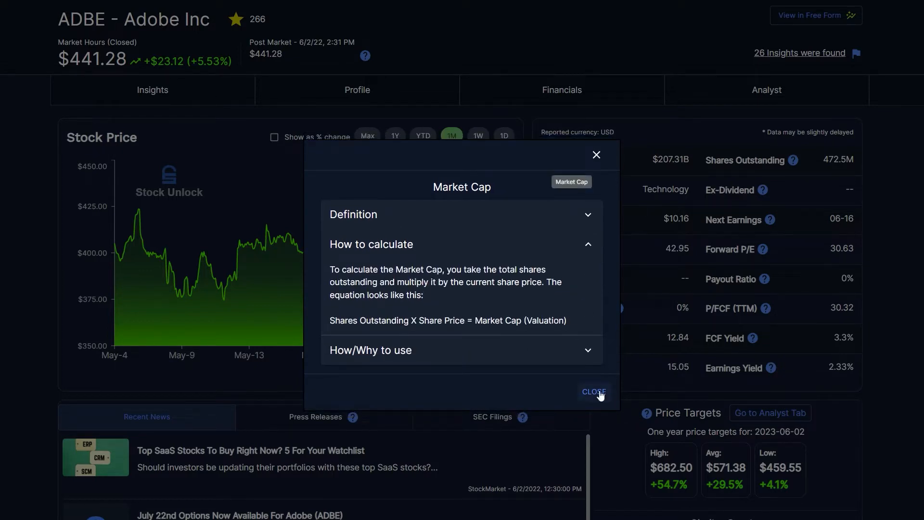
{"action": "left_click", "coordinate": [593, 392]}
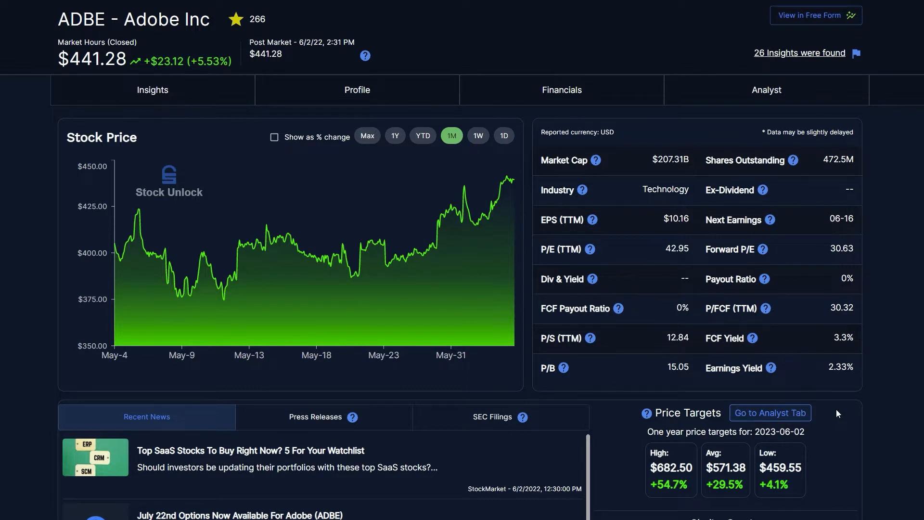
Scroll down the ADBE page past the news feed, price targets and similar stocks
{"action": "scroll", "scroll_direction": "down", "scroll_amount": 3}
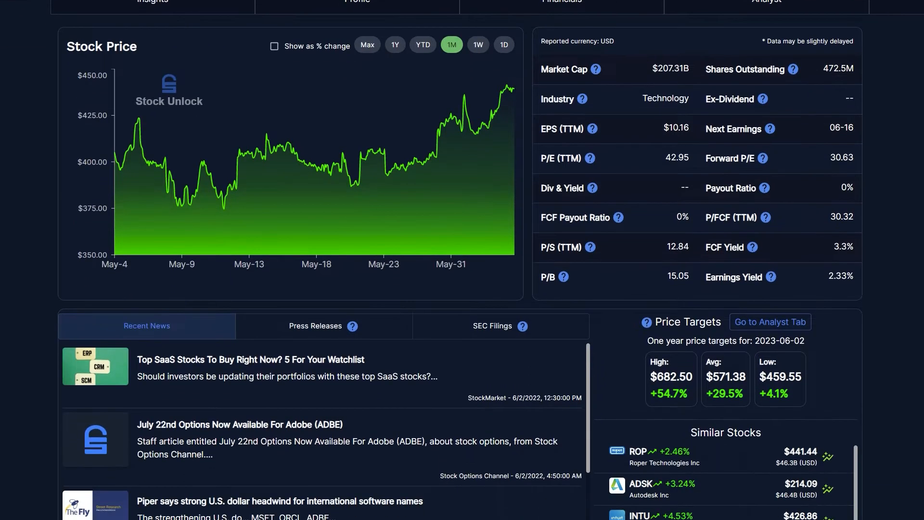
{"action": "scroll", "scroll_direction": "down", "scroll_amount": 3}
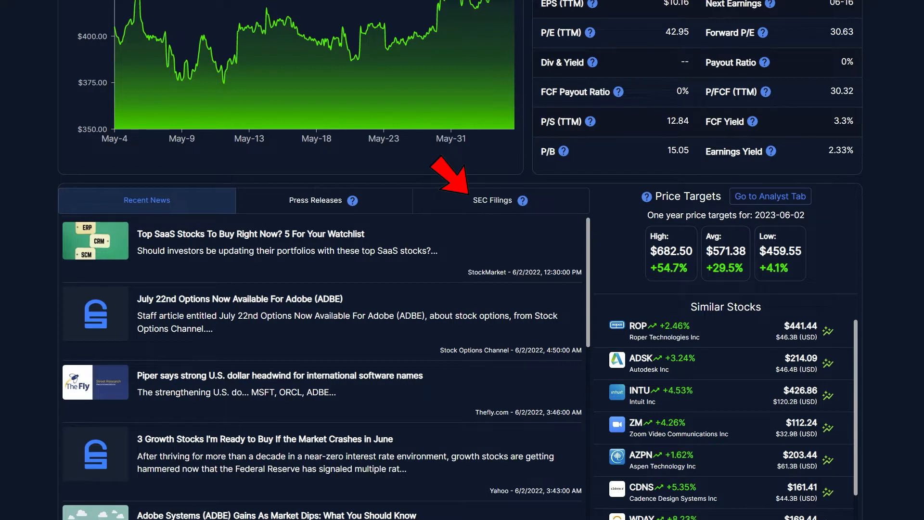
{"action": "mouse_move", "coordinate": [619, 177]}
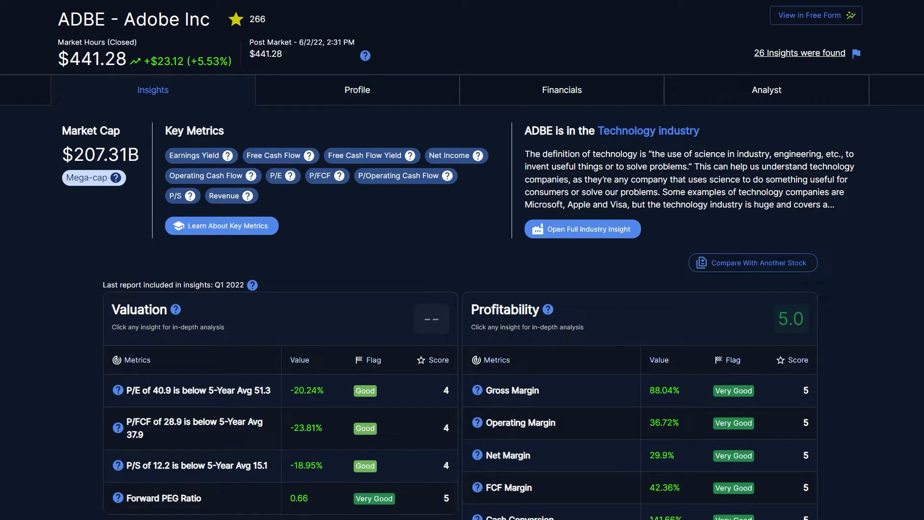
{"action": "scroll", "scroll_direction": "down", "scroll_amount": 3}
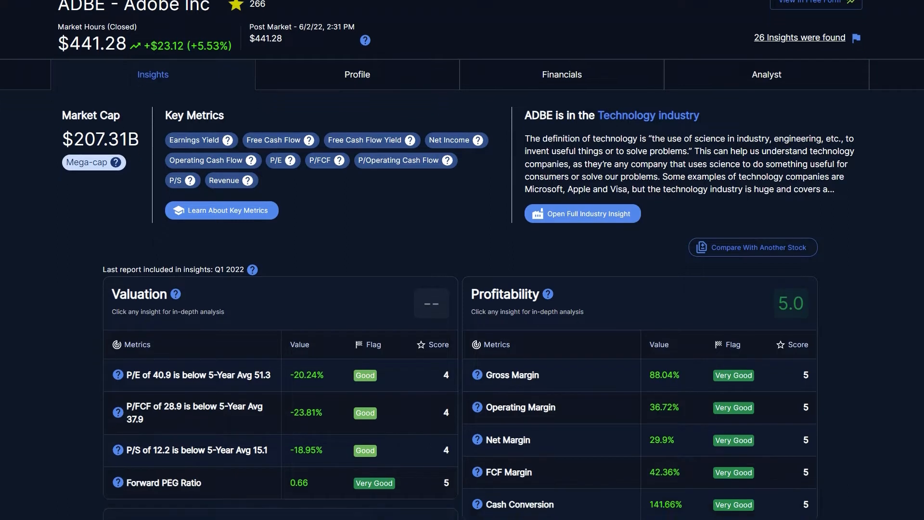
{"action": "scroll", "scroll_direction": "down", "scroll_amount": 3}
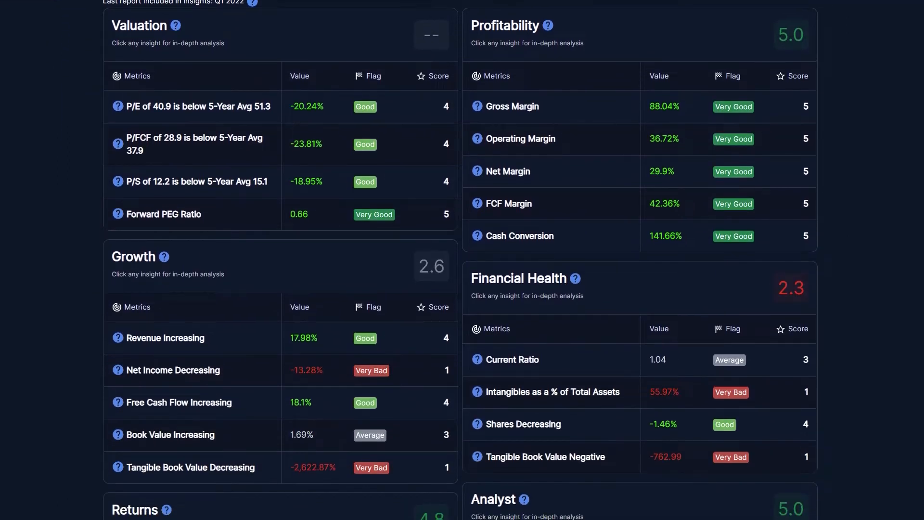
{"action": "scroll", "scroll_direction": "up", "scroll_amount": 3}
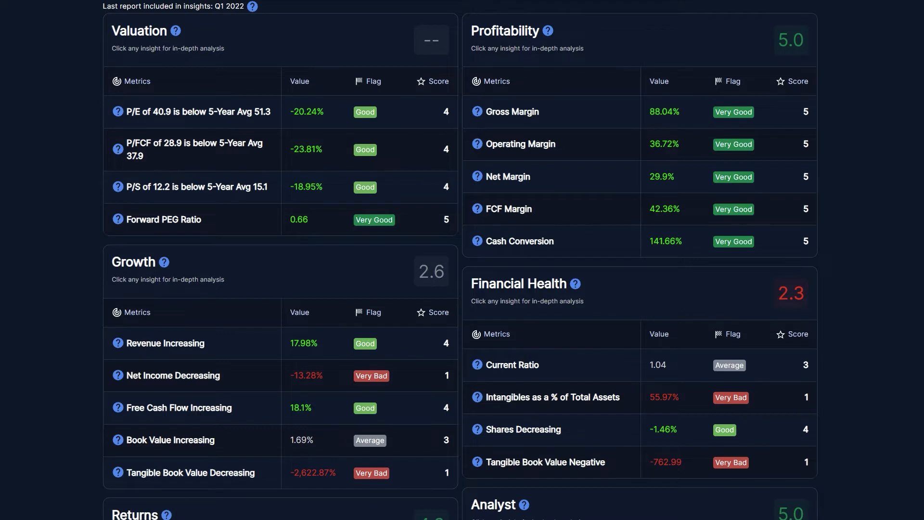
{"action": "scroll", "scroll_direction": "down", "scroll_amount": 3}
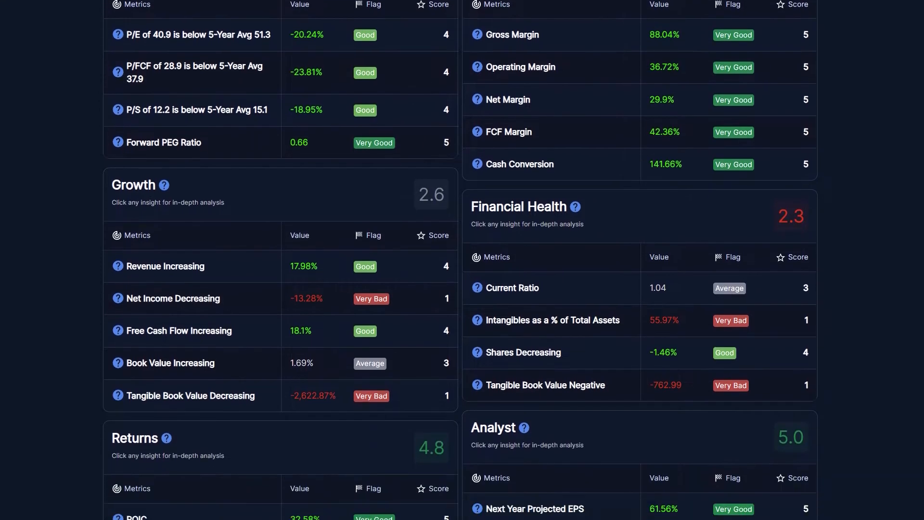
{"action": "scroll", "scroll_direction": "down", "scroll_amount": 3}
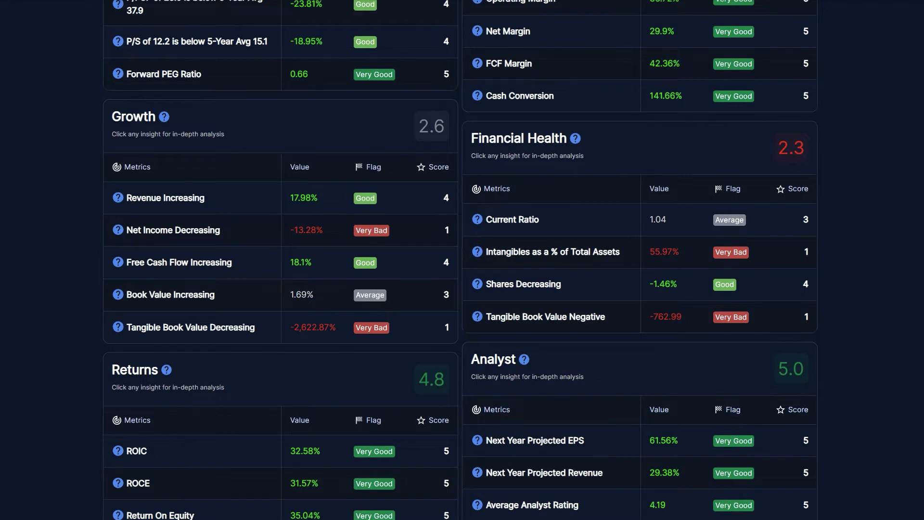
{"action": "scroll", "scroll_direction": "down", "scroll_amount": 3}
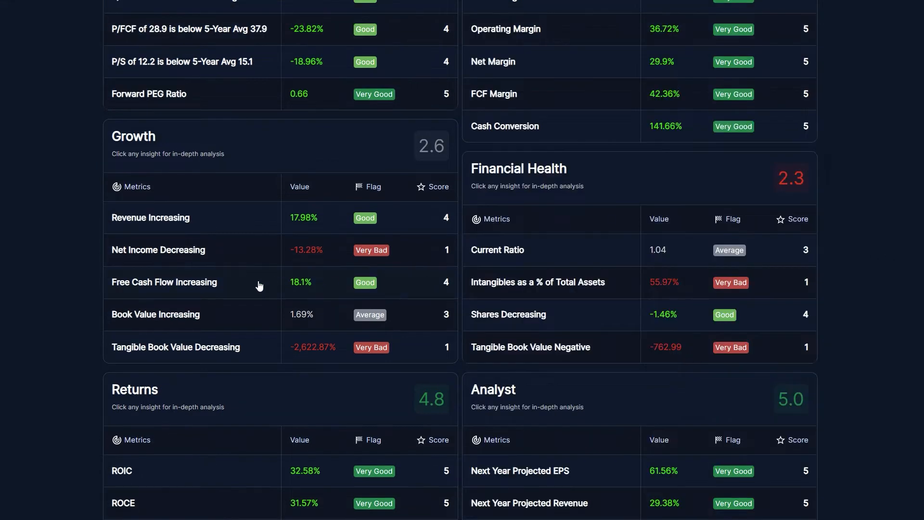
{"action": "left_click", "coordinate": [164, 283]}
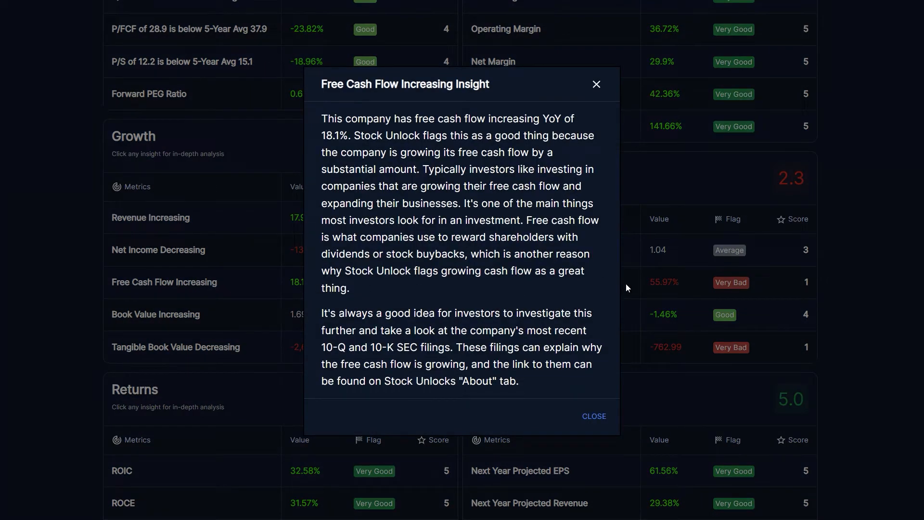
{"action": "mouse_move", "coordinate": [666, 273]}
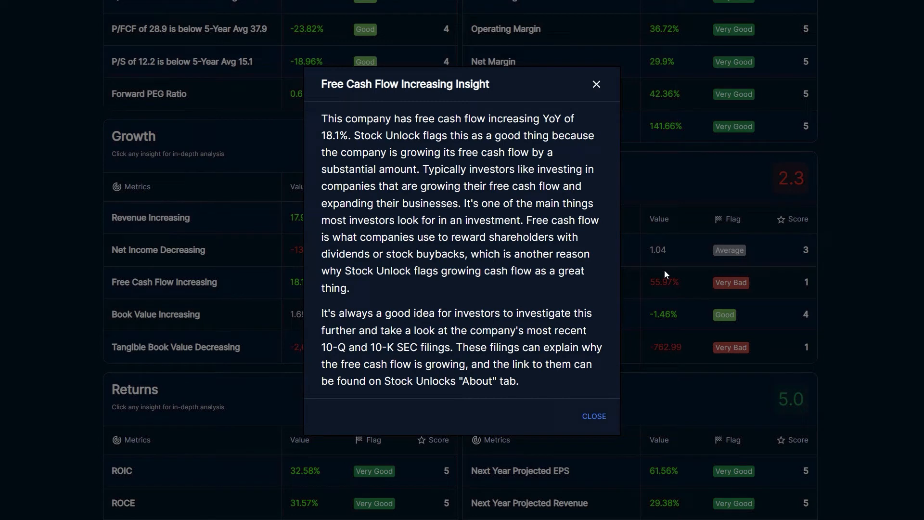
{"action": "mouse_move", "coordinate": [666, 242]}
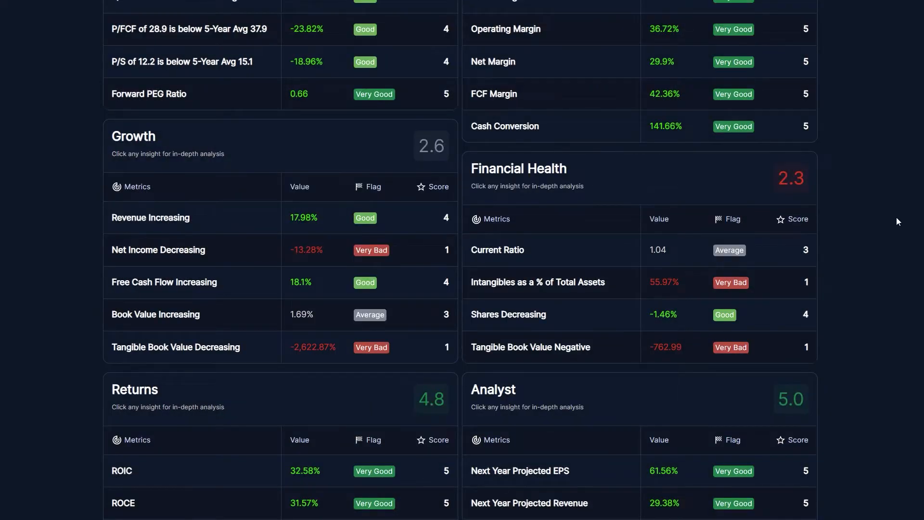
{"action": "scroll", "scroll_direction": "up", "scroll_amount": 3}
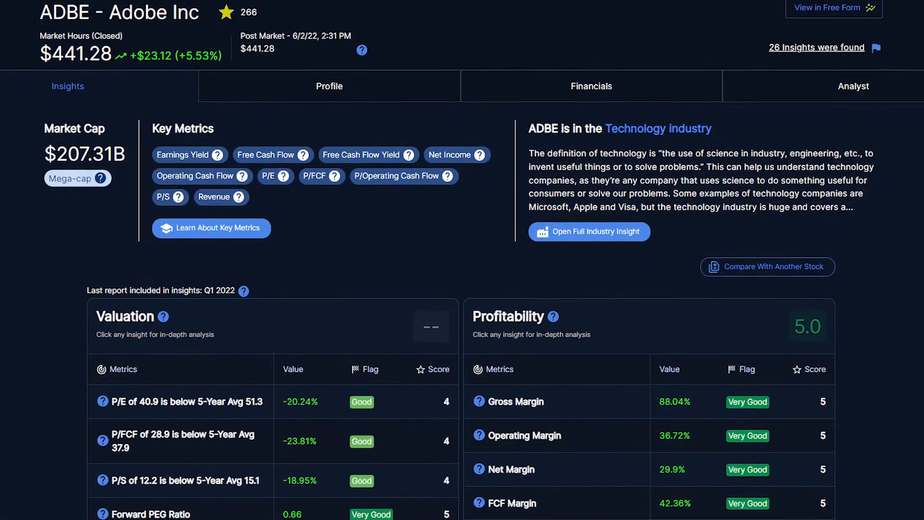
{"action": "scroll", "scroll_direction": "down", "scroll_amount": 3}
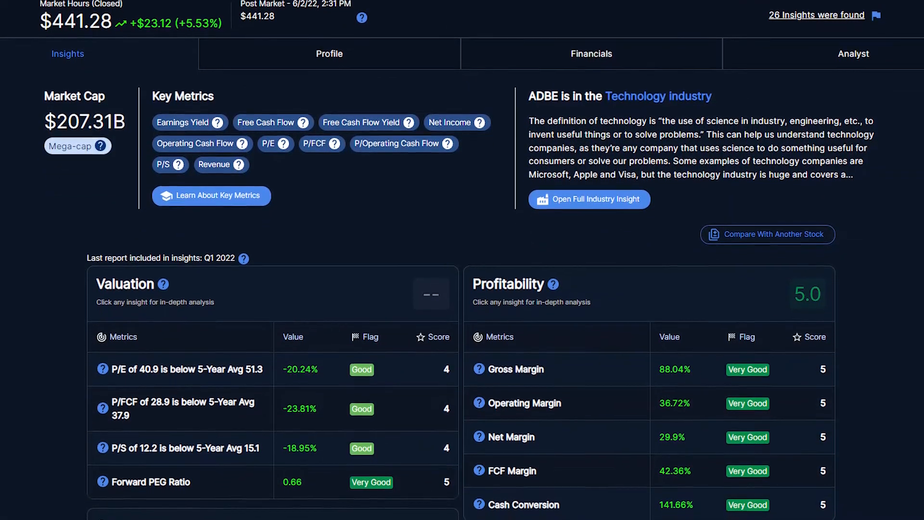
{"action": "scroll", "scroll_direction": "down", "scroll_amount": 3}
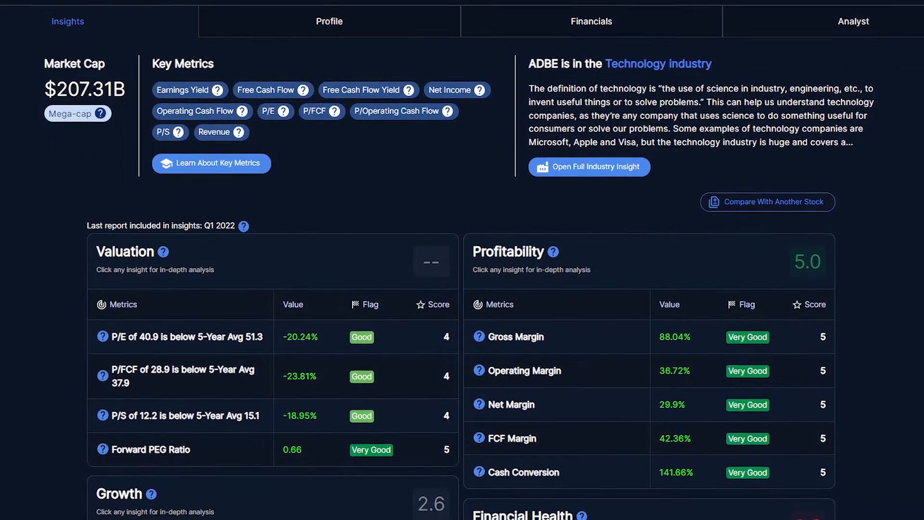
{"action": "scroll", "scroll_direction": "up", "scroll_amount": 3}
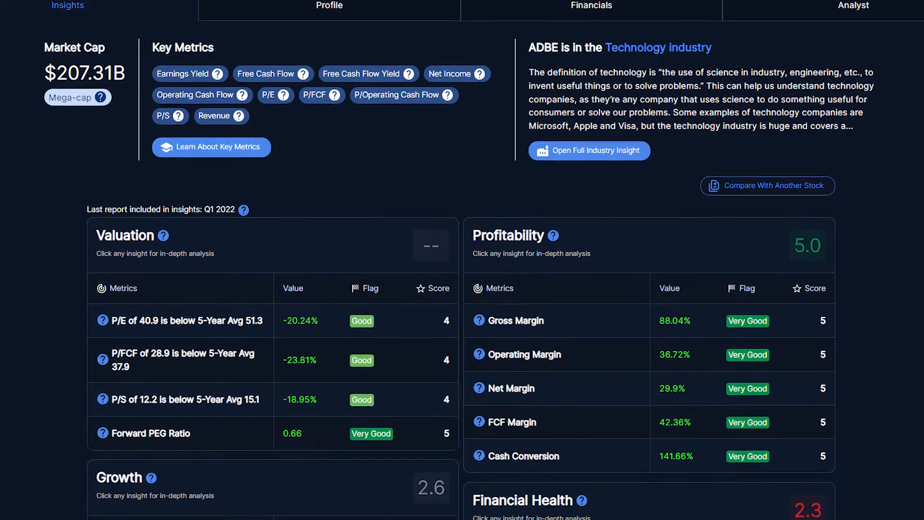
{"action": "scroll", "scroll_direction": "down", "scroll_amount": 3}
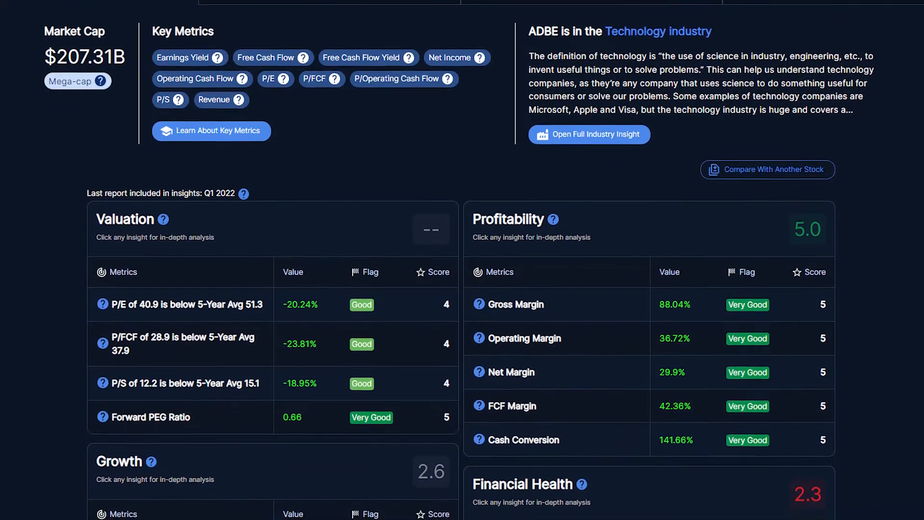
{"action": "scroll", "scroll_direction": "down", "scroll_amount": 3}
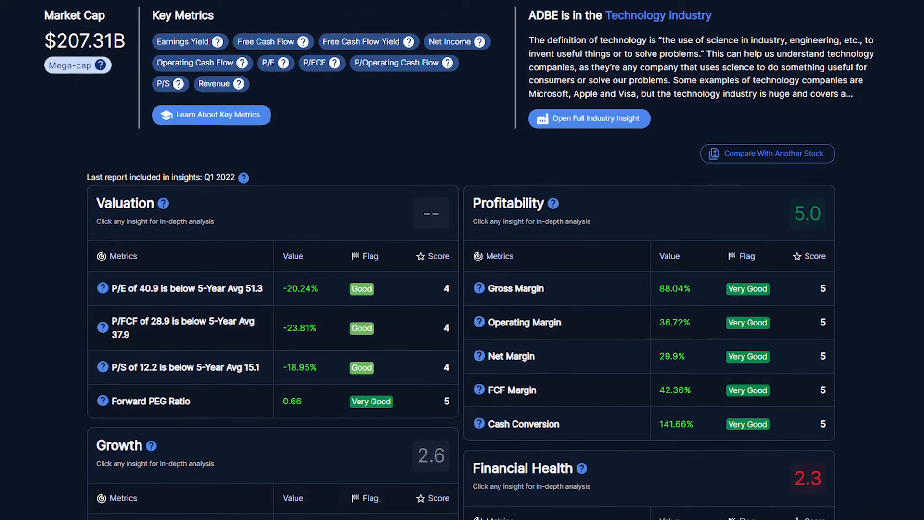
{"action": "scroll", "scroll_direction": "down", "scroll_amount": 3}
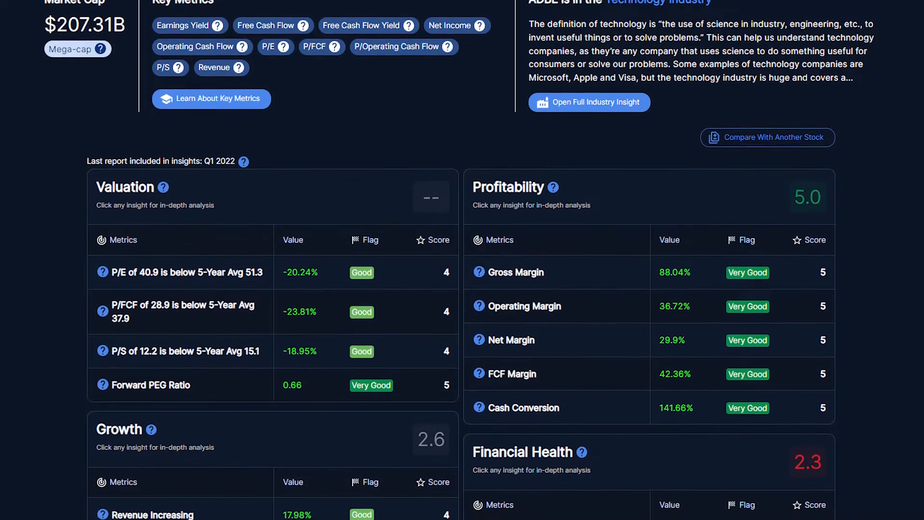
{"action": "scroll", "scroll_direction": "down", "scroll_amount": 3}
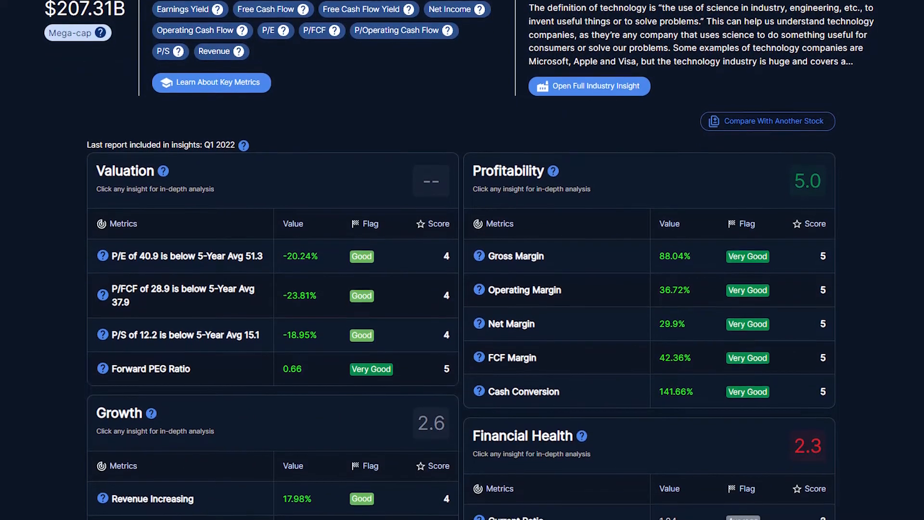
{"action": "scroll", "scroll_direction": "down", "scroll_amount": 3}
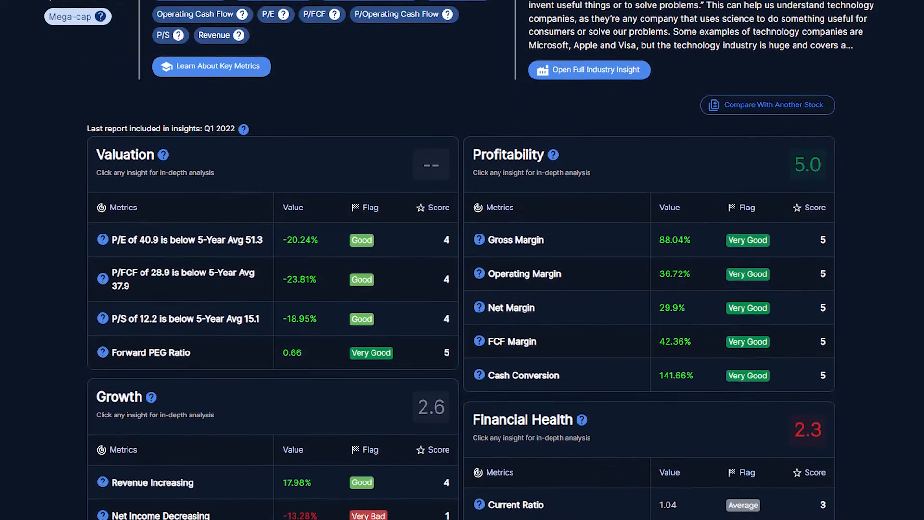
{"action": "scroll", "scroll_direction": "down", "scroll_amount": 3}
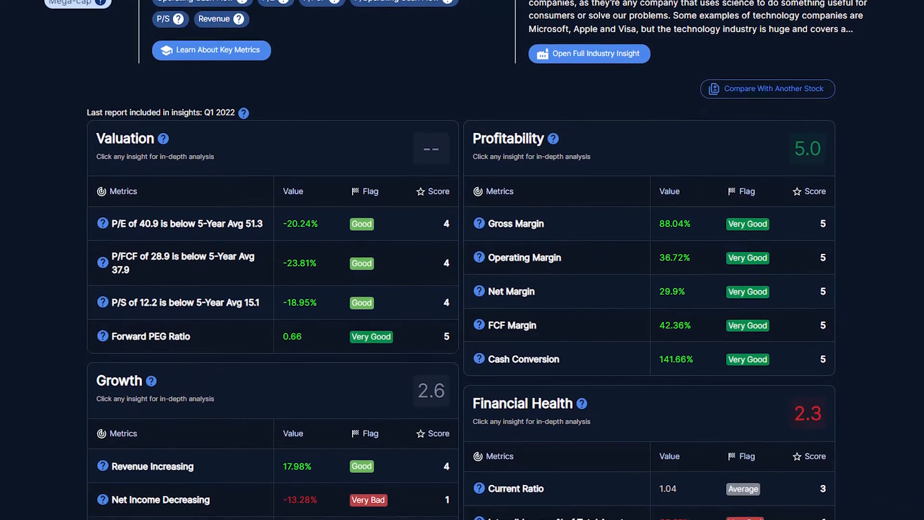
{"action": "scroll", "scroll_direction": "down", "scroll_amount": 3}
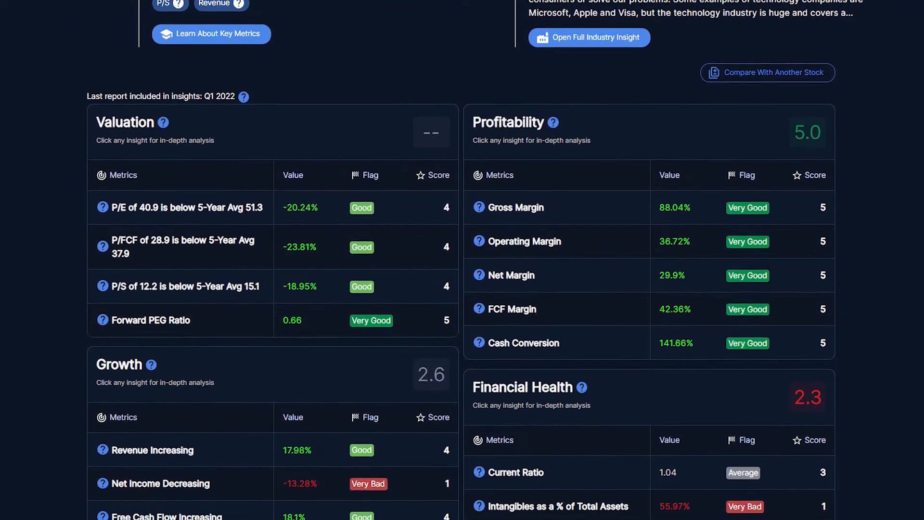
{"action": "scroll", "scroll_direction": "up", "scroll_amount": 3}
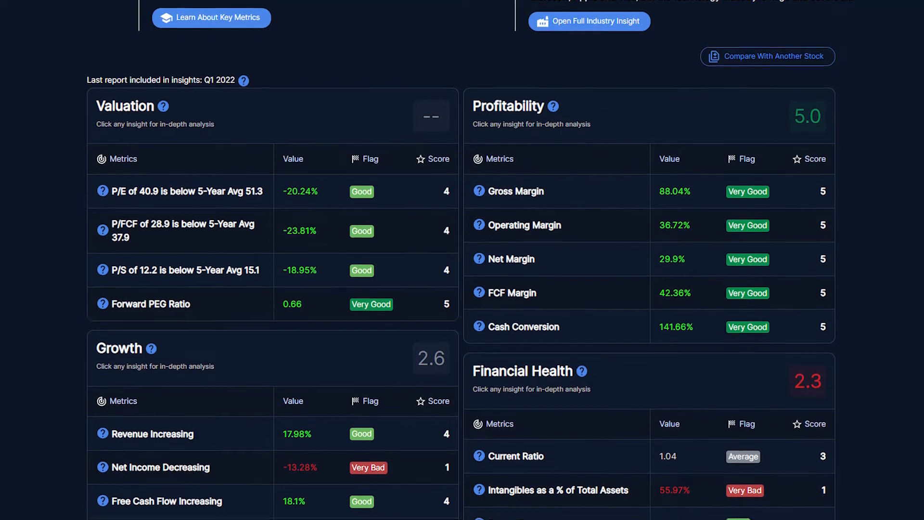
{"action": "scroll", "scroll_direction": "down", "scroll_amount": 3}
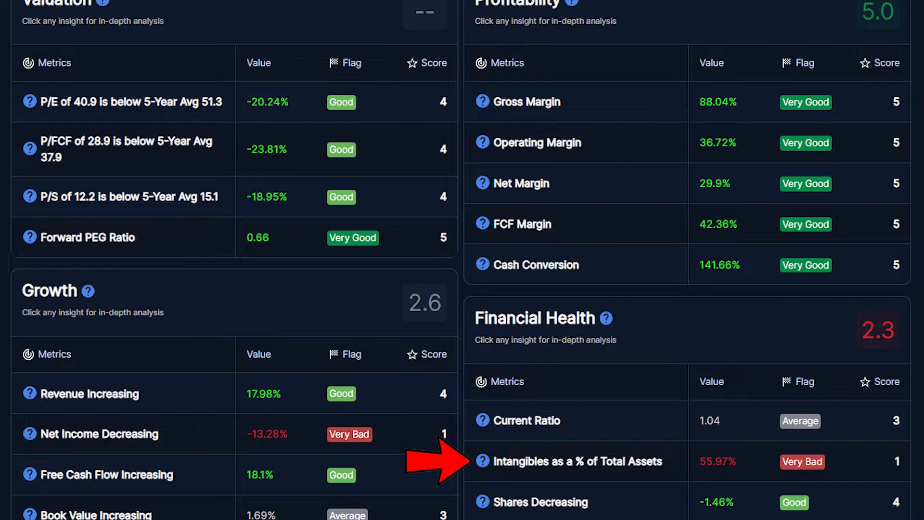
{"action": "scroll", "scroll_direction": "up", "scroll_amount": 3}
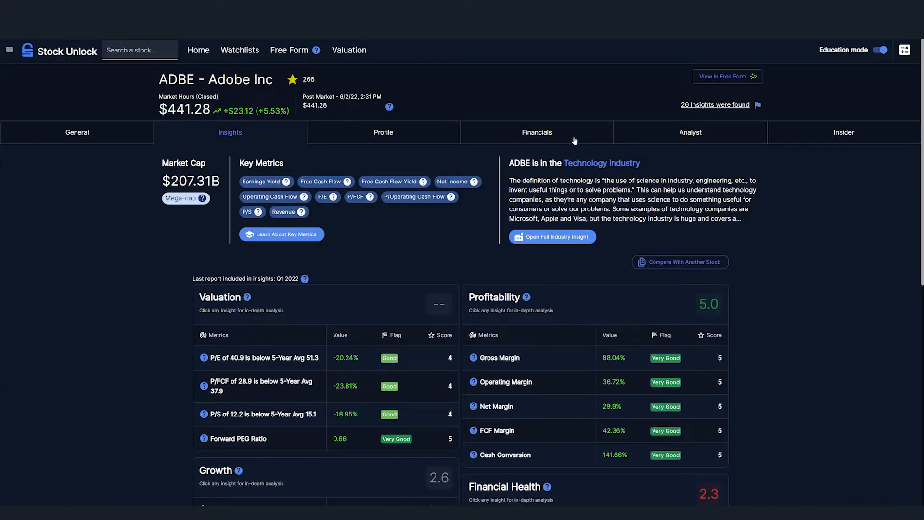
Review ADBE's Financials: Balance Sheet, Cashflow and a Cash From Operating Activities chart, then go to Analyst
{"action": "left_click", "coordinate": [536, 132]}
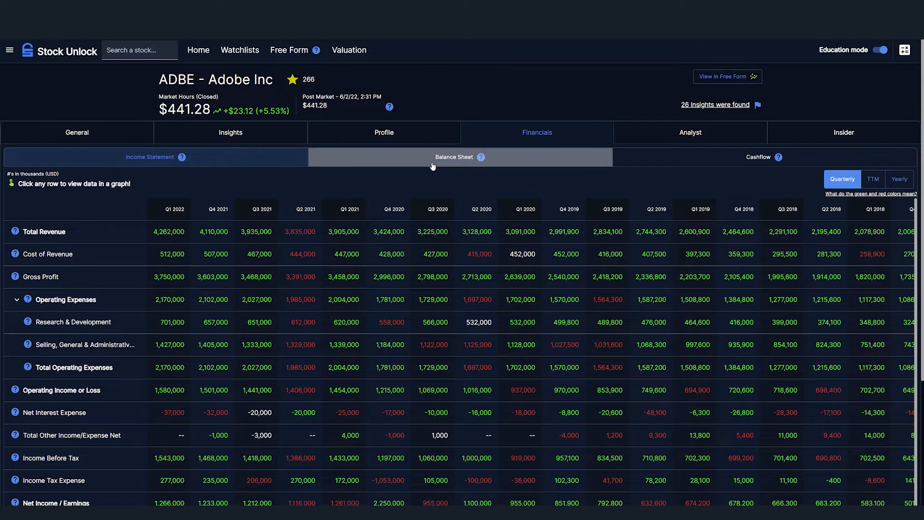
{"action": "left_click", "coordinate": [454, 157]}
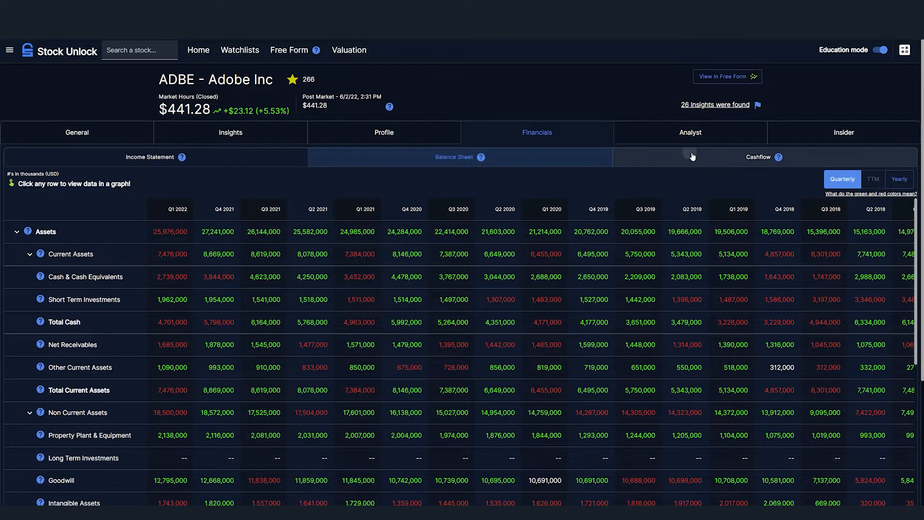
{"action": "left_click", "coordinate": [759, 157]}
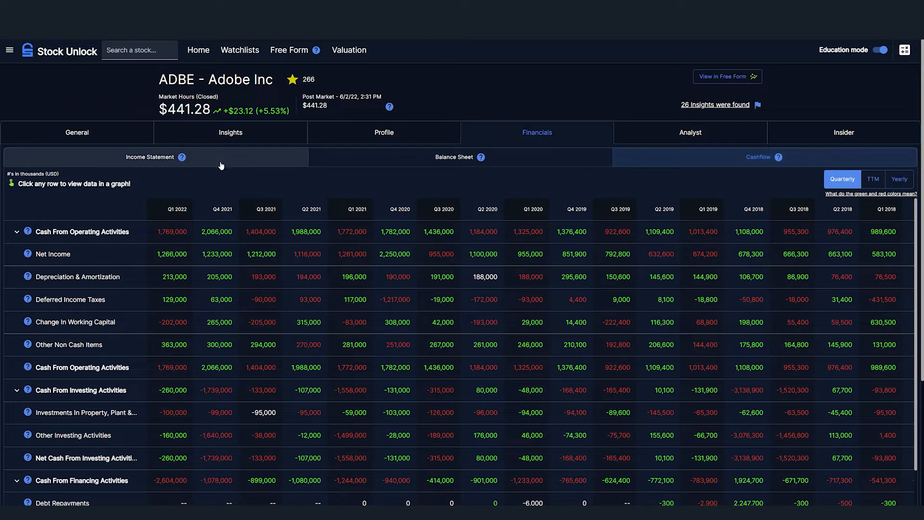
{"action": "left_click", "coordinate": [81, 231]}
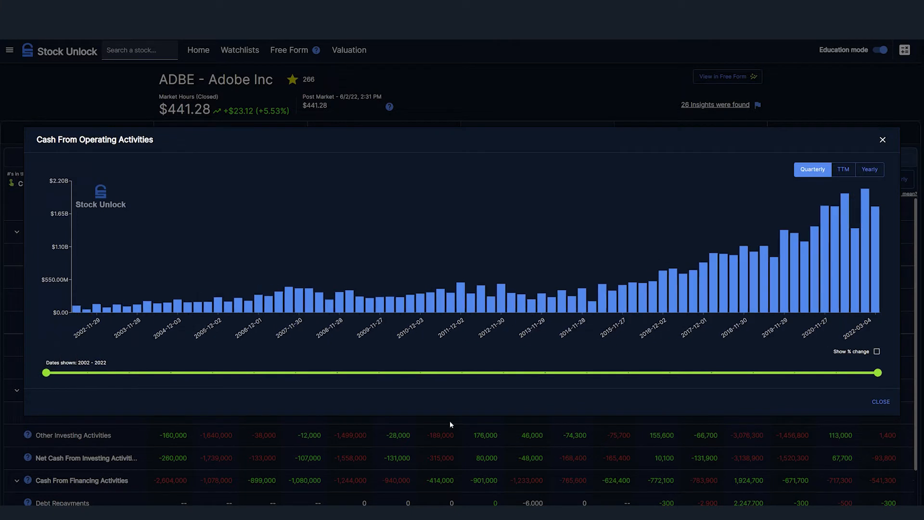
{"action": "mouse_move", "coordinate": [702, 416]}
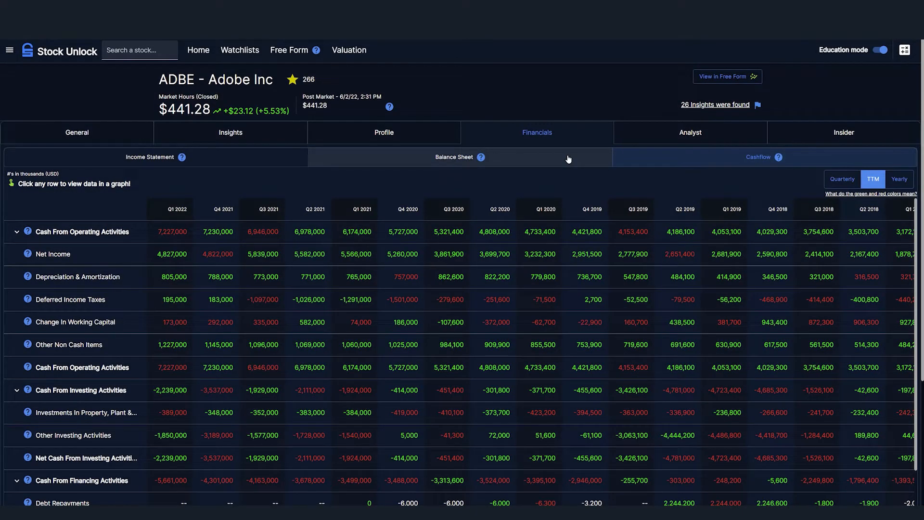
{"action": "left_click", "coordinate": [690, 132]}
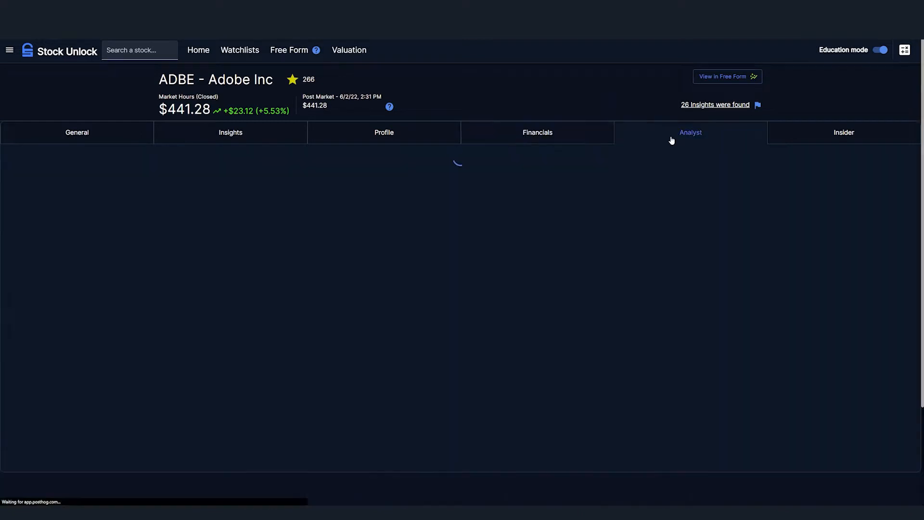
Scroll through ADBE's analyst price targets, estimates and recommendations, then show Insider ownership
{"action": "left_click", "coordinate": [690, 132]}
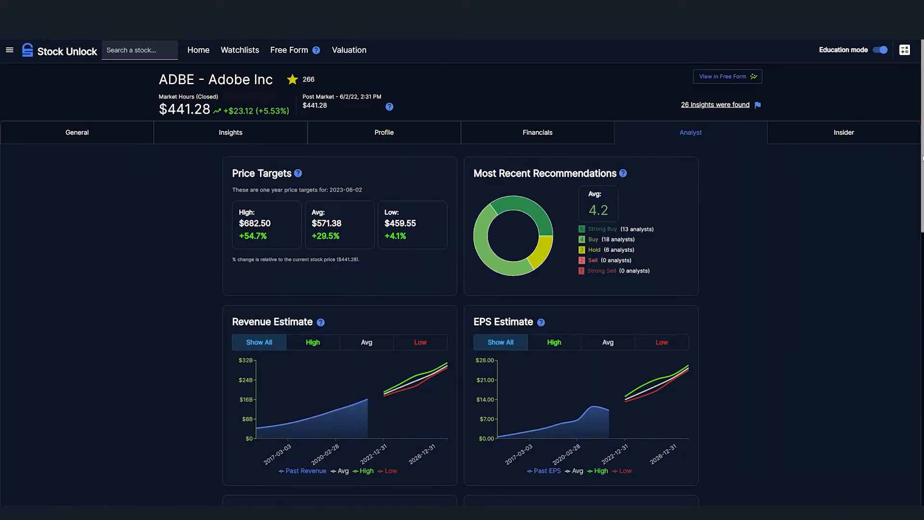
{"action": "scroll", "scroll_direction": "down", "scroll_amount": 3}
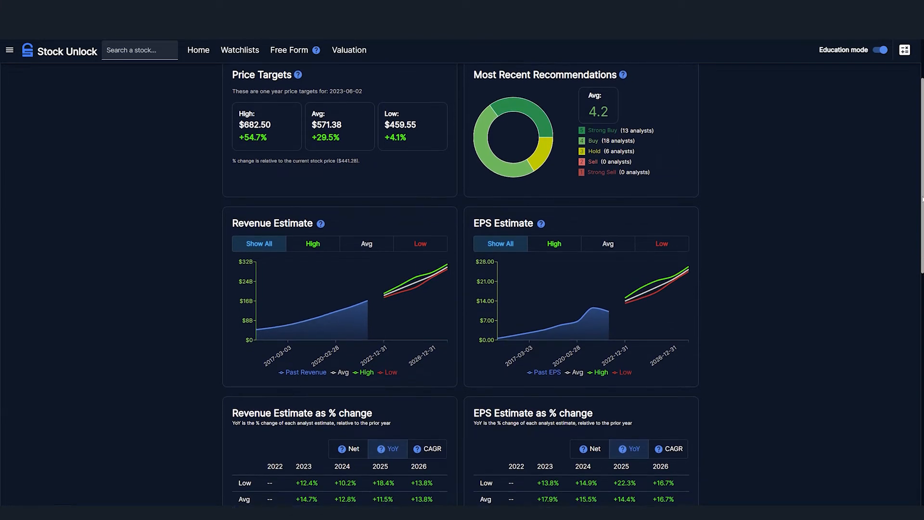
{"action": "scroll", "scroll_direction": "down", "scroll_amount": 3}
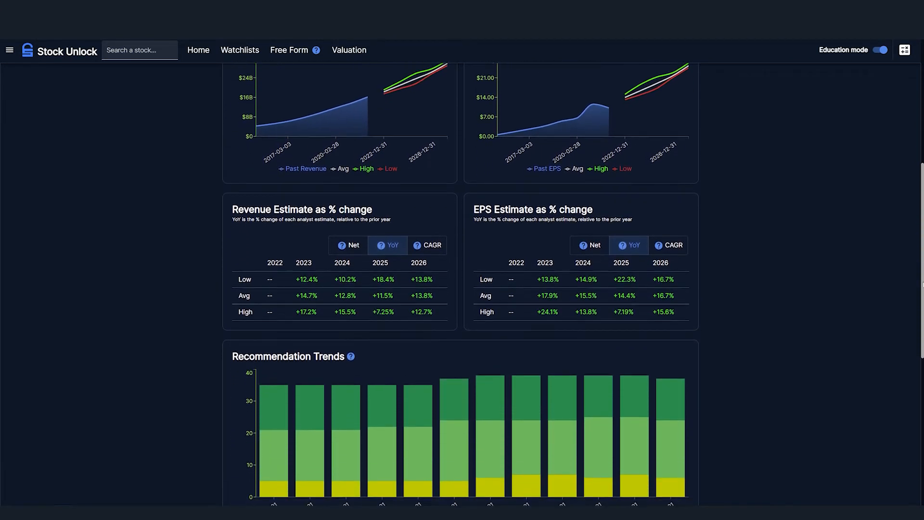
{"action": "scroll", "scroll_direction": "down", "scroll_amount": 3}
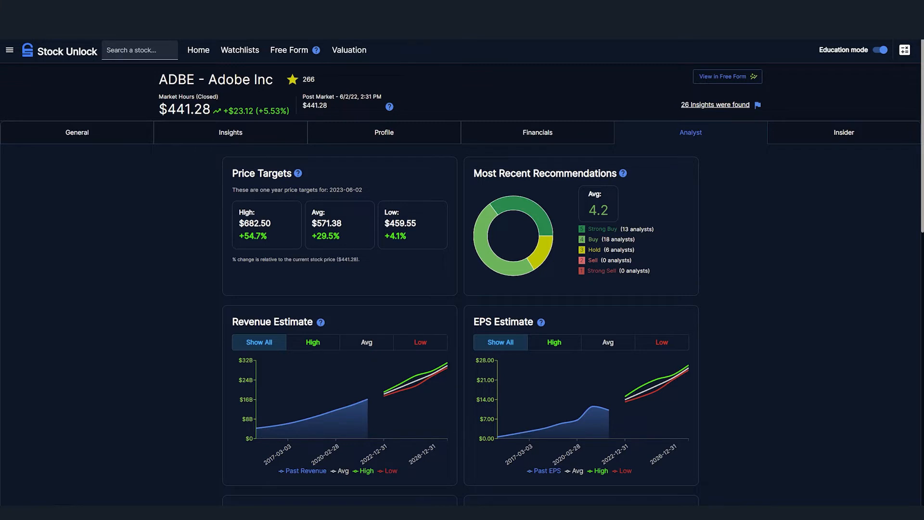
{"action": "left_click", "coordinate": [843, 132]}
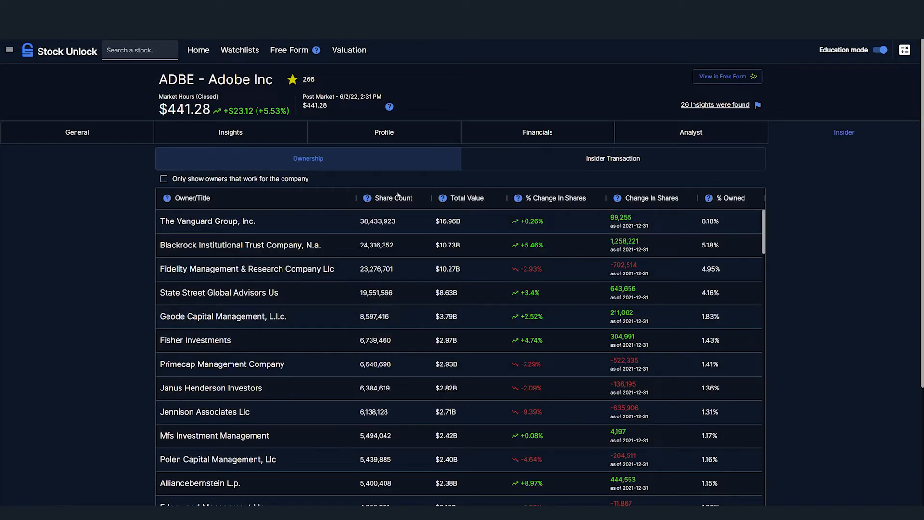
{"action": "mouse_move", "coordinate": [601, 187]}
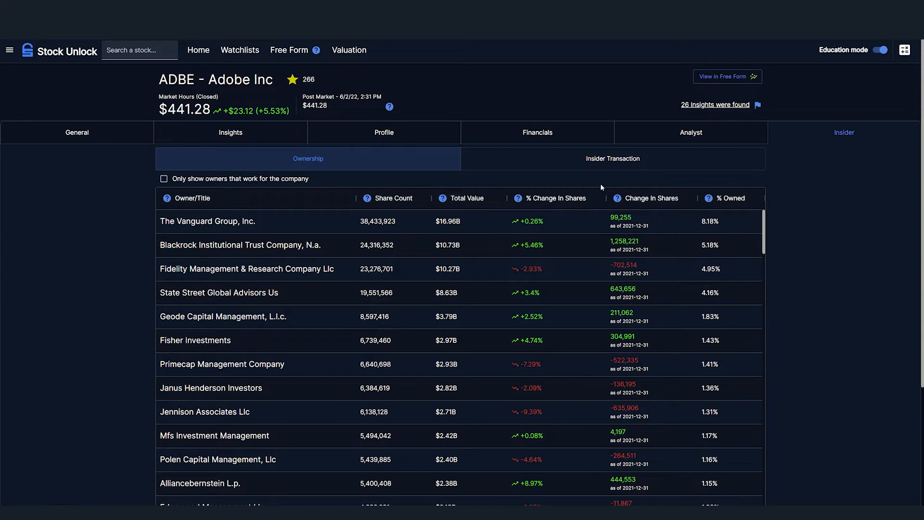
{"action": "left_click", "coordinate": [613, 158]}
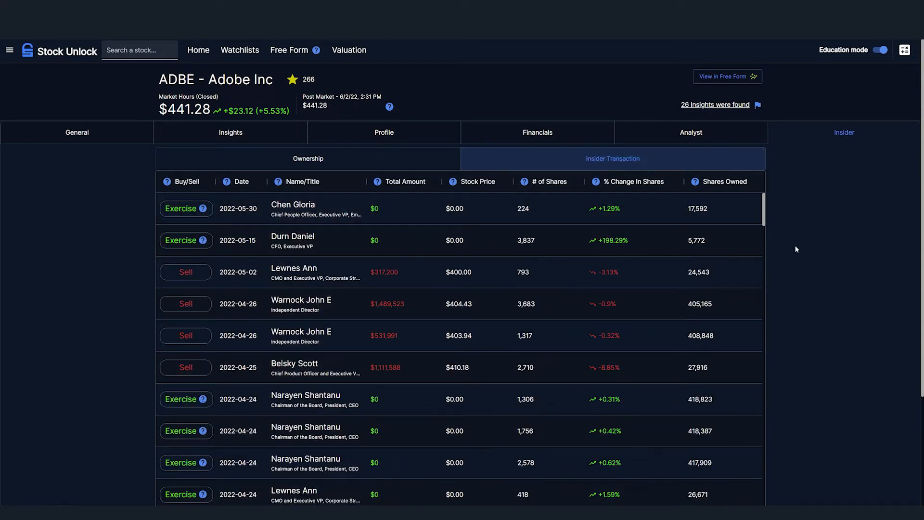
{"action": "scroll", "scroll_direction": "down", "scroll_amount": 3}
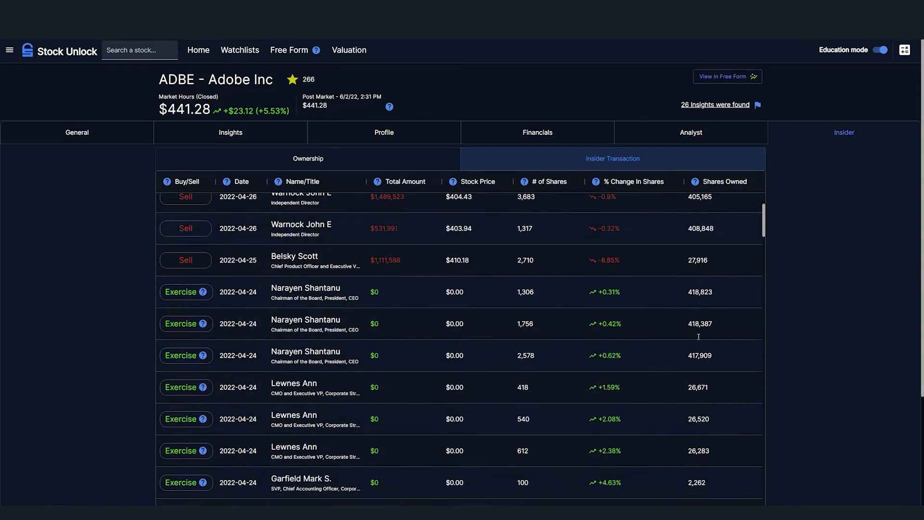
{"action": "scroll", "scroll_direction": "up", "scroll_amount": 3}
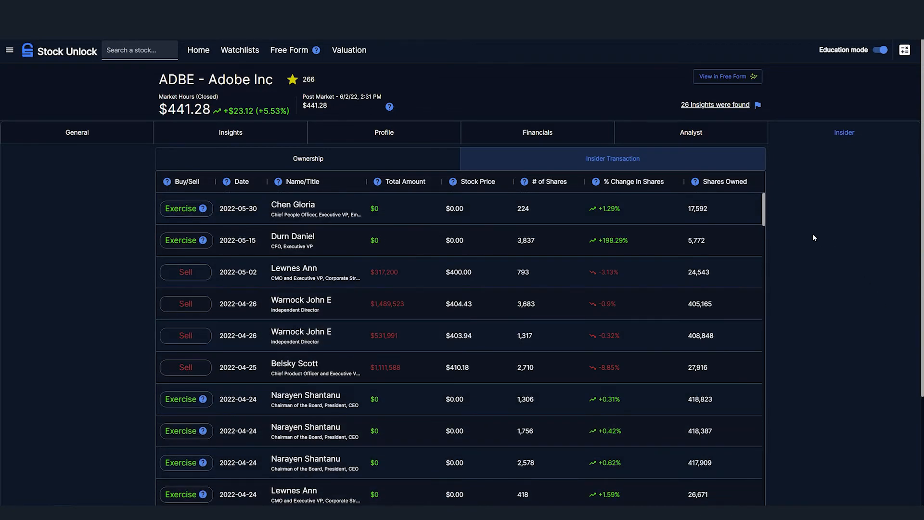
{"action": "scroll", "scroll_direction": "down", "scroll_amount": 3}
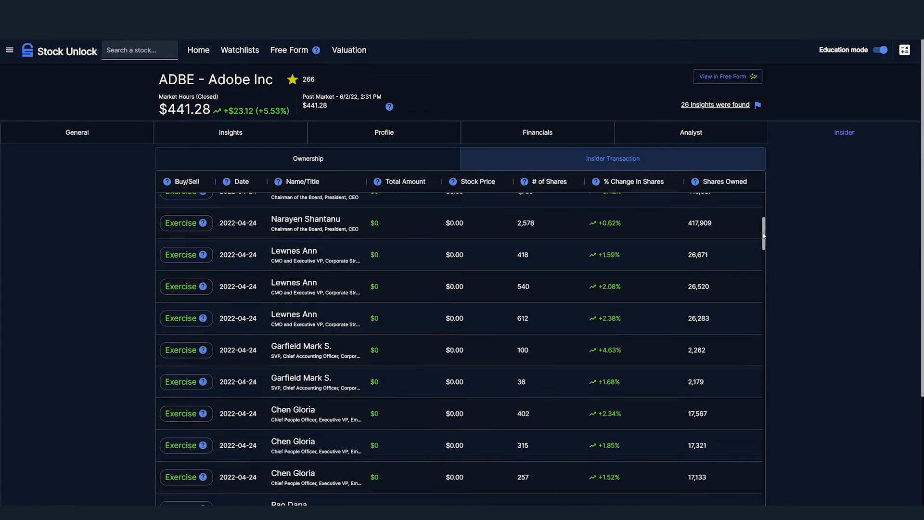
{"action": "scroll", "scroll_direction": "up", "scroll_amount": 3}
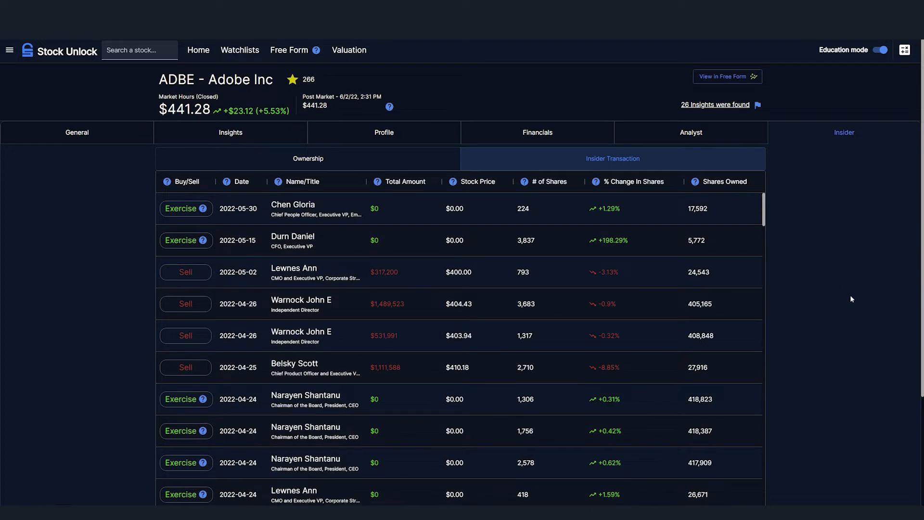
{"action": "scroll", "scroll_direction": "down", "scroll_amount": 3}
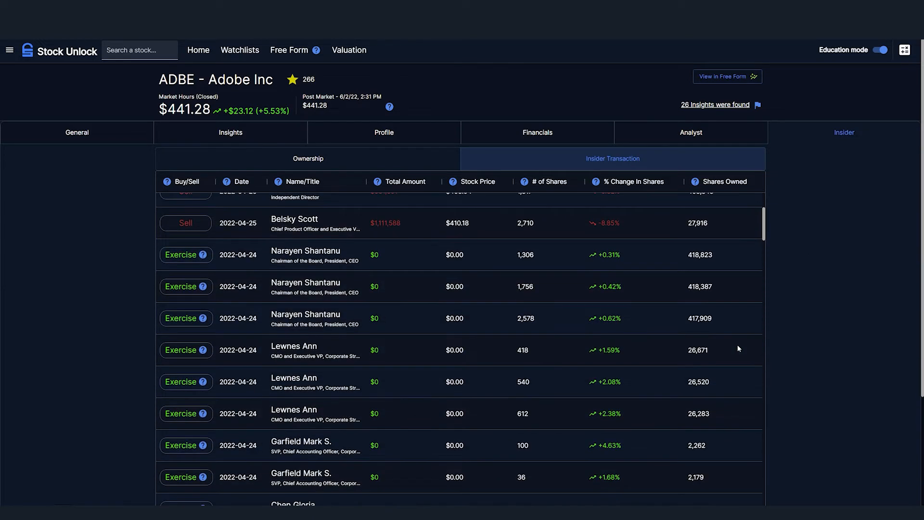
{"action": "scroll", "scroll_direction": "down", "scroll_amount": 3}
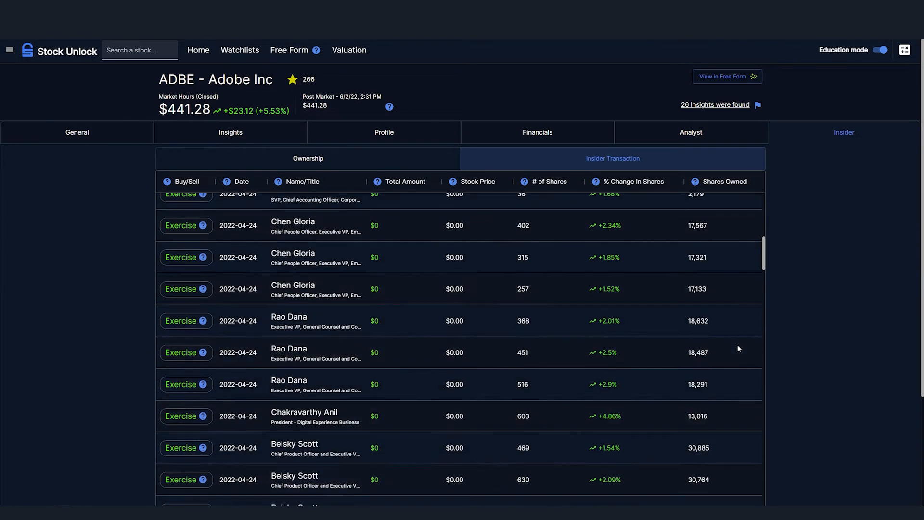
{"action": "scroll", "scroll_direction": "down", "scroll_amount": 3}
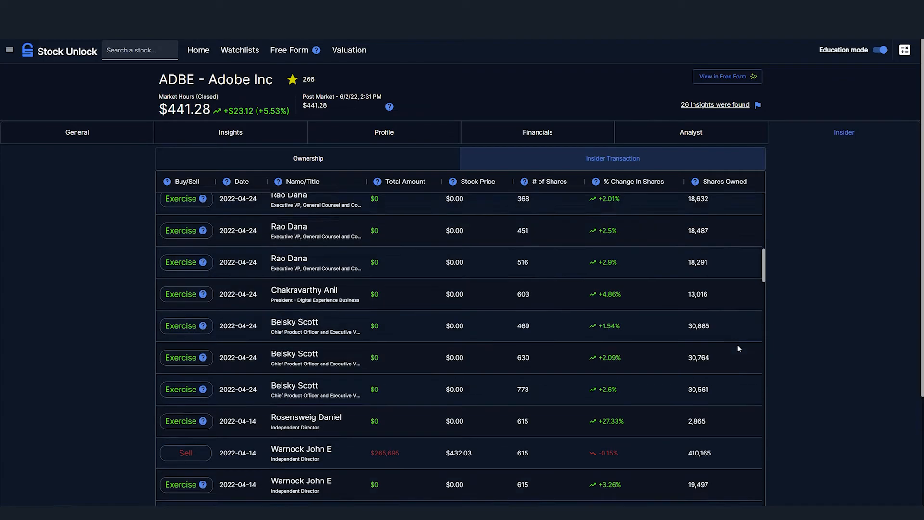
{"action": "left_click", "coordinate": [239, 49]}
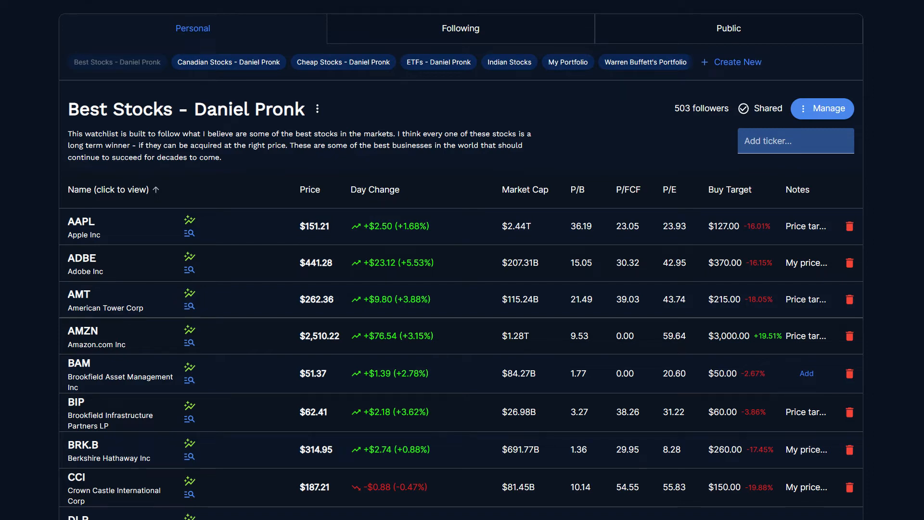
Go to Watchlists from the top navigation to see the Best Stocks list
{"action": "left_click", "coordinate": [729, 28]}
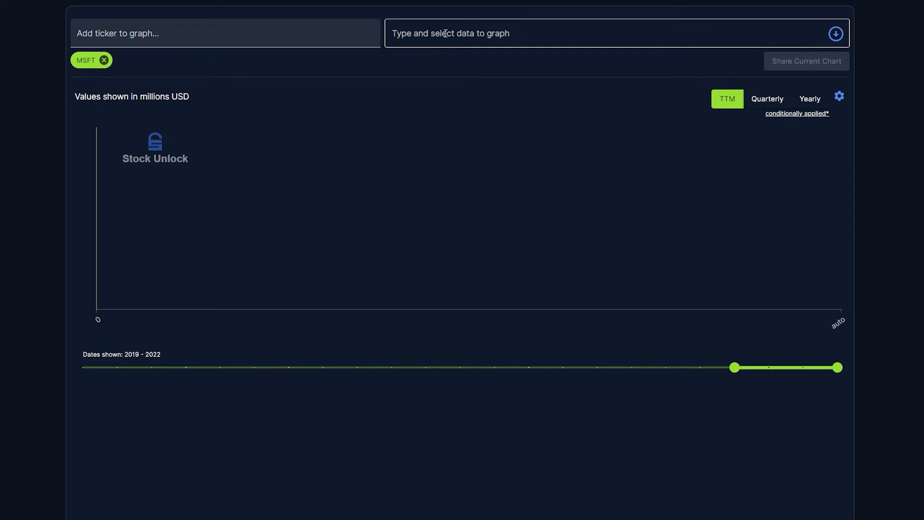
Plot Revenue for MSFT in the Free Form chart and enter GOOG as a second ticker
{"action": "left_click", "coordinate": [590, 33]}
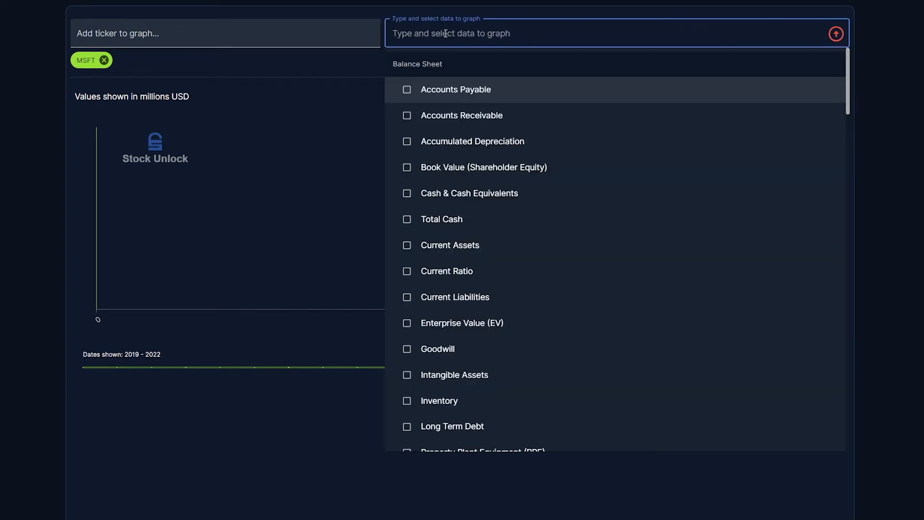
{"action": "type", "text": "revenu"}
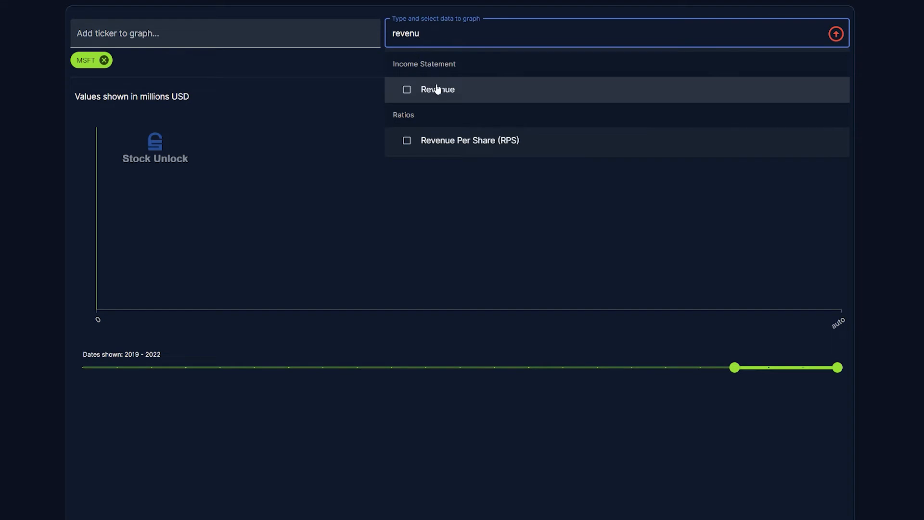
{"action": "left_click", "coordinate": [437, 89]}
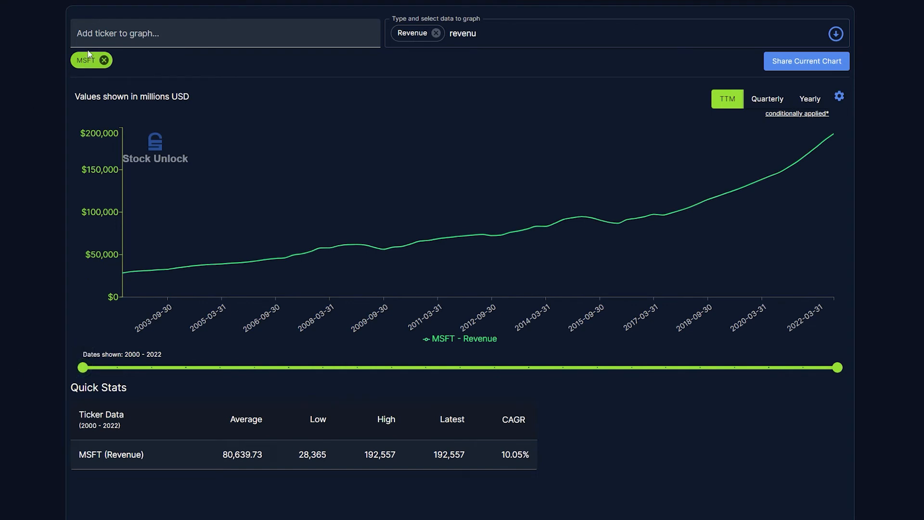
{"action": "type", "text": "goog"}
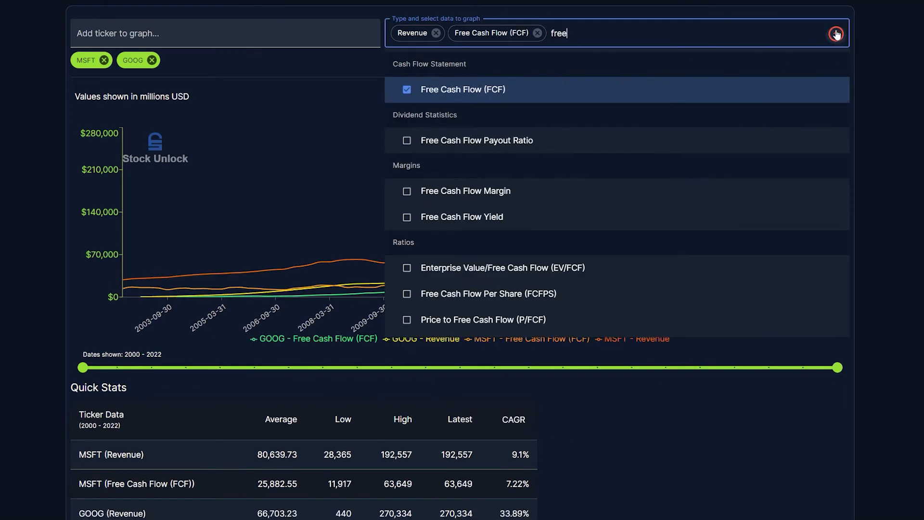
Close the data dropdown so the chart shows Revenue and Free Cash Flow for MSFT and GOOG
{"action": "left_click", "coordinate": [836, 33]}
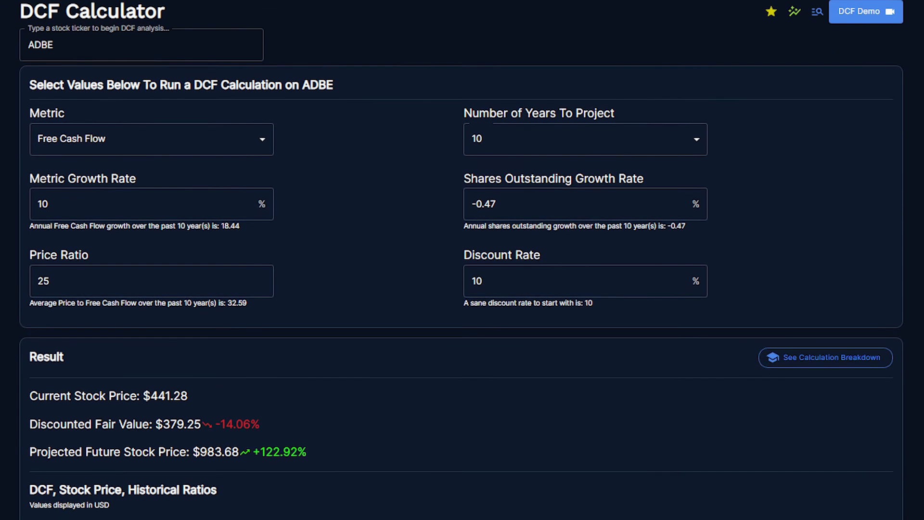
Scroll through ADBE's DCF results and projection chart, then return to the home dashboard via the logo
{"action": "scroll", "scroll_direction": "down", "scroll_amount": 3}
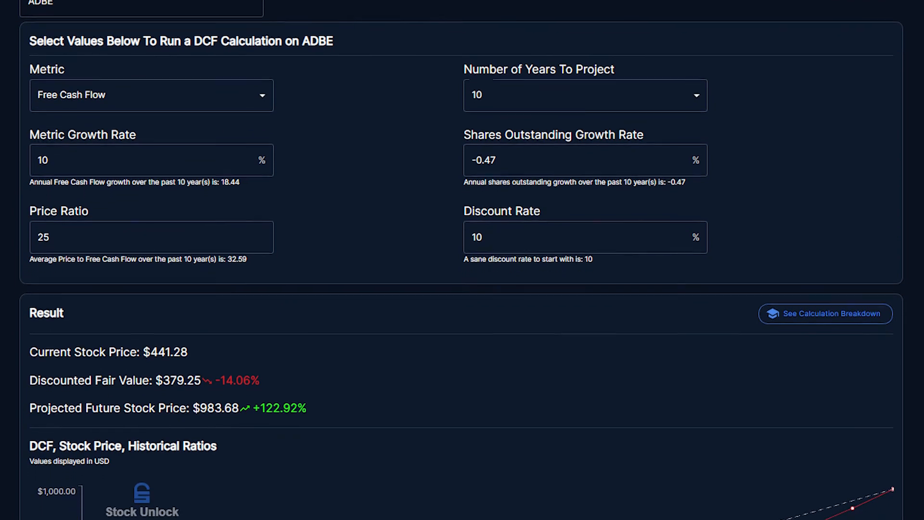
{"action": "scroll", "scroll_direction": "down", "scroll_amount": 3}
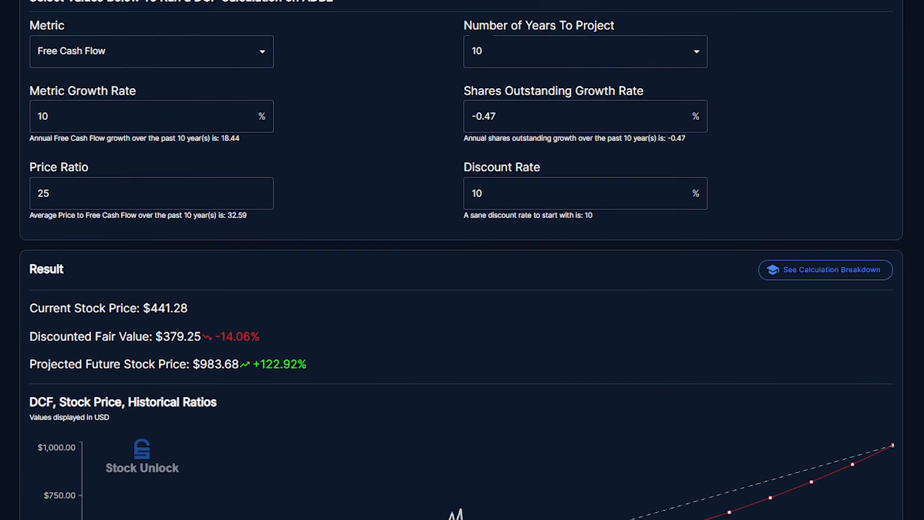
{"action": "scroll", "scroll_direction": "down", "scroll_amount": 3}
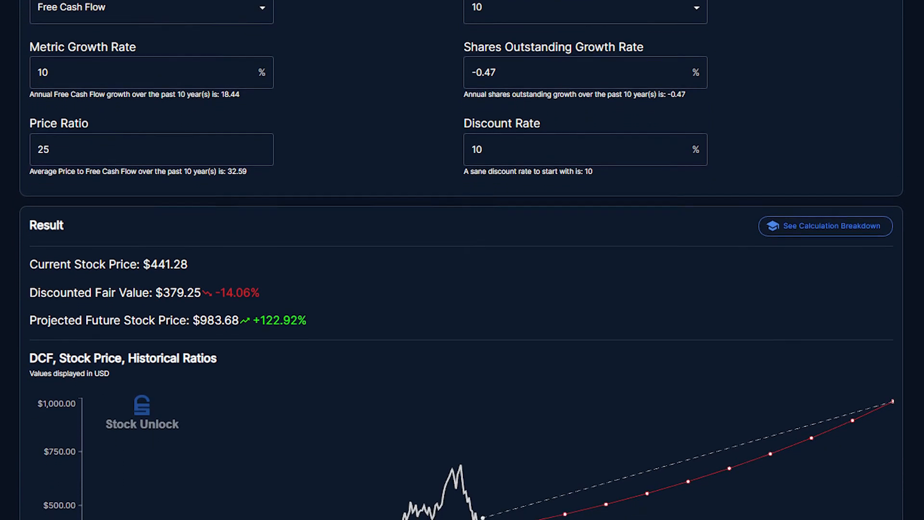
{"action": "scroll", "scroll_direction": "down", "scroll_amount": 3}
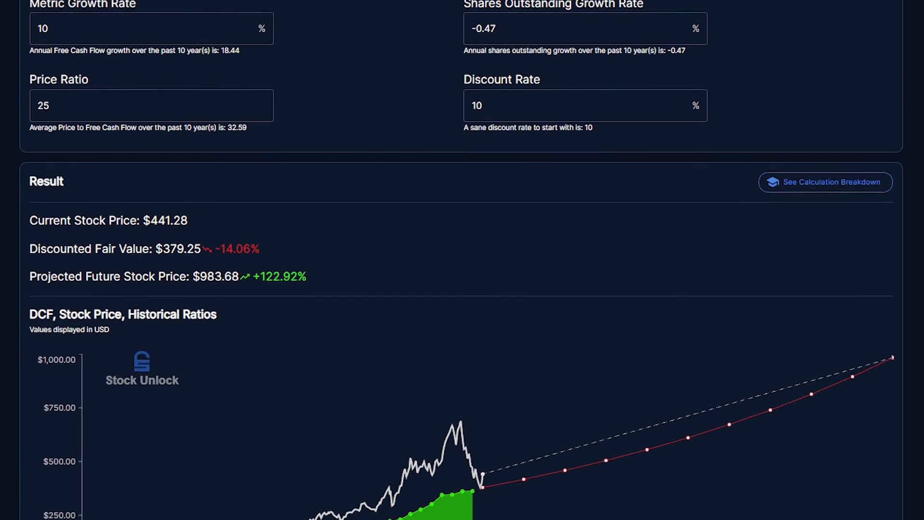
{"action": "scroll", "scroll_direction": "down", "scroll_amount": 3}
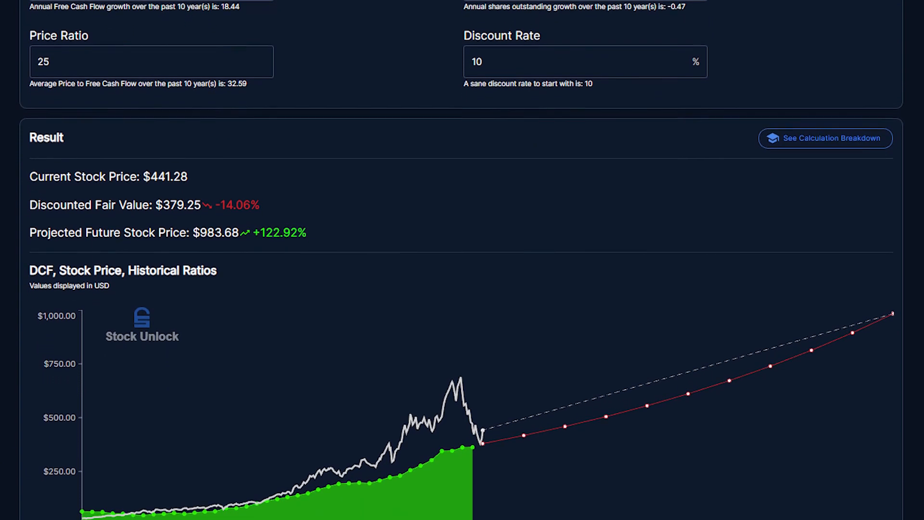
{"action": "scroll", "scroll_direction": "down", "scroll_amount": 3}
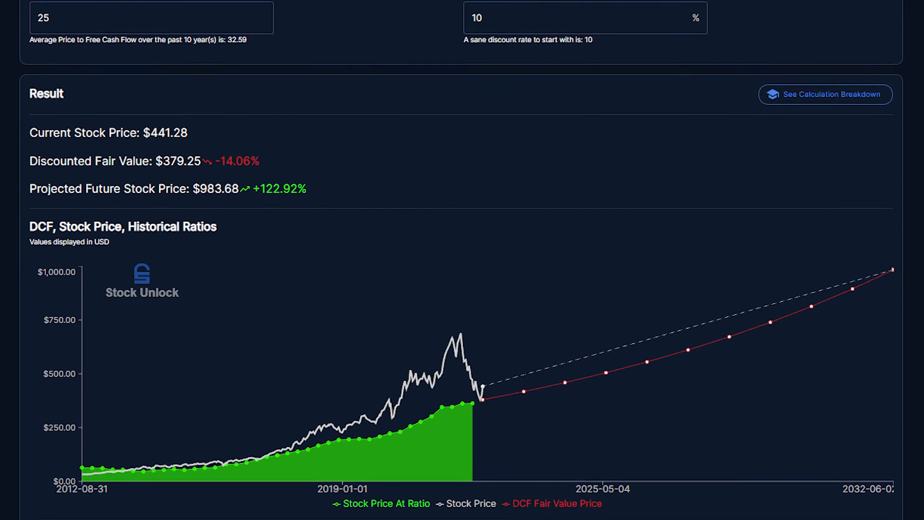
{"action": "scroll", "scroll_direction": "down", "scroll_amount": 3}
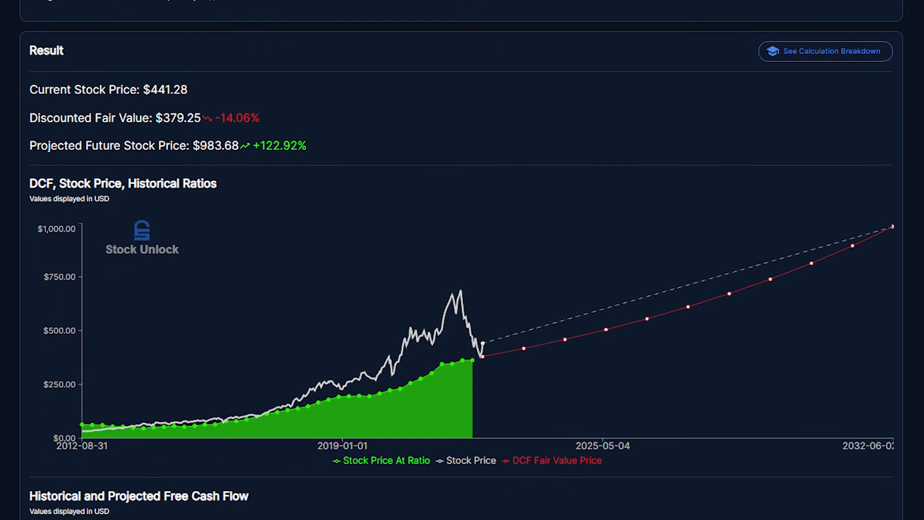
{"action": "scroll", "scroll_direction": "up", "scroll_amount": 3}
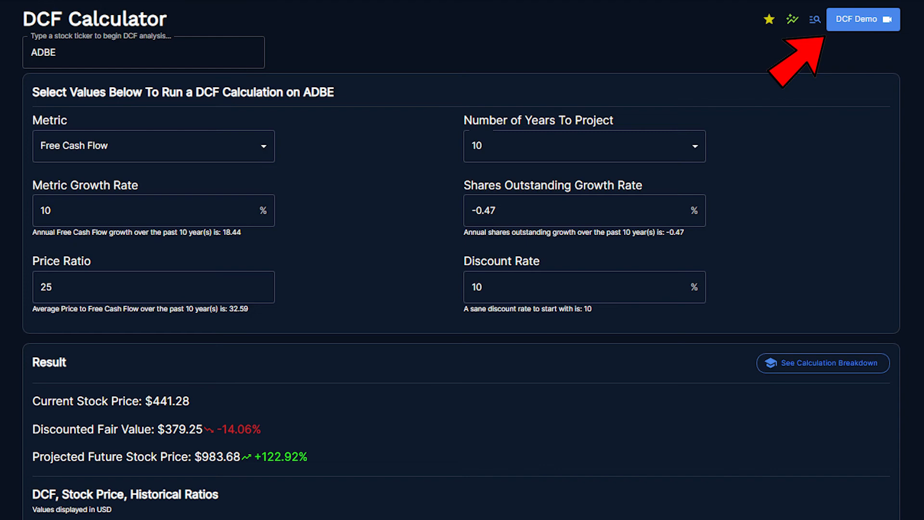
{"action": "left_click", "coordinate": [863, 20]}
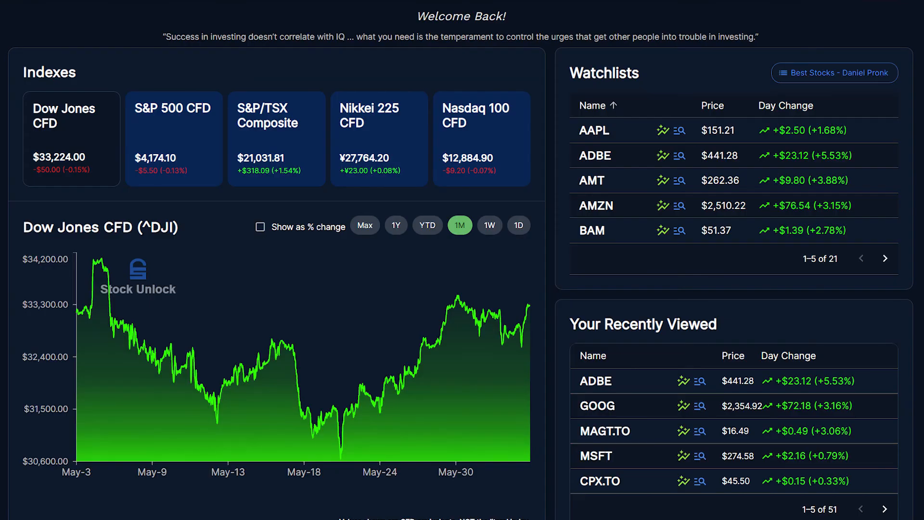